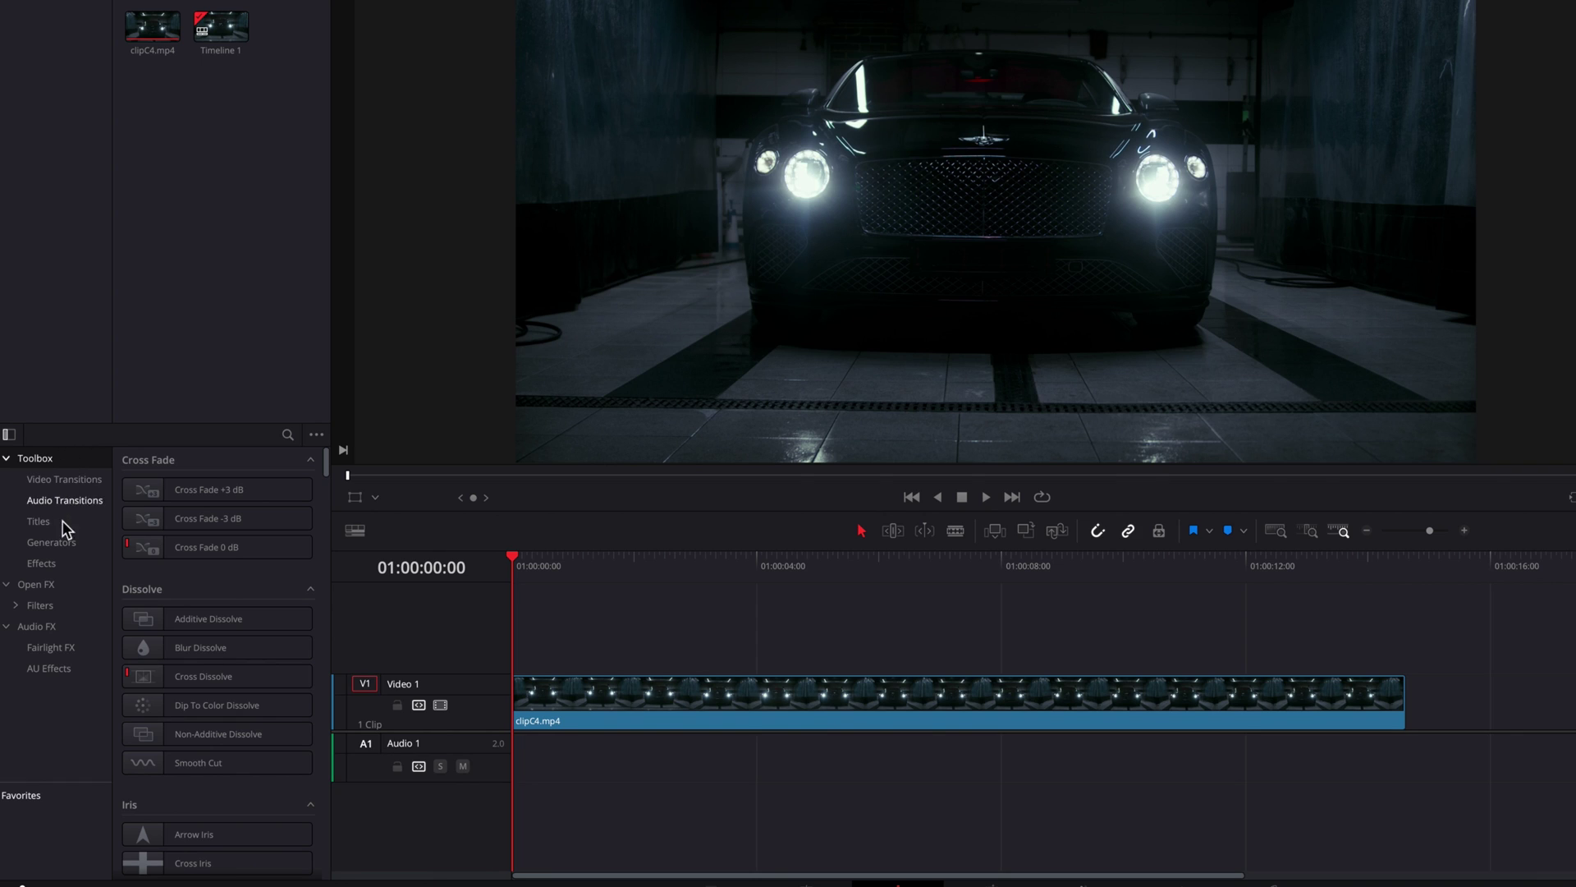
Step: Show Toolbox > Effects and scroll the Fusion Effects list to Watermark
click(41, 563)
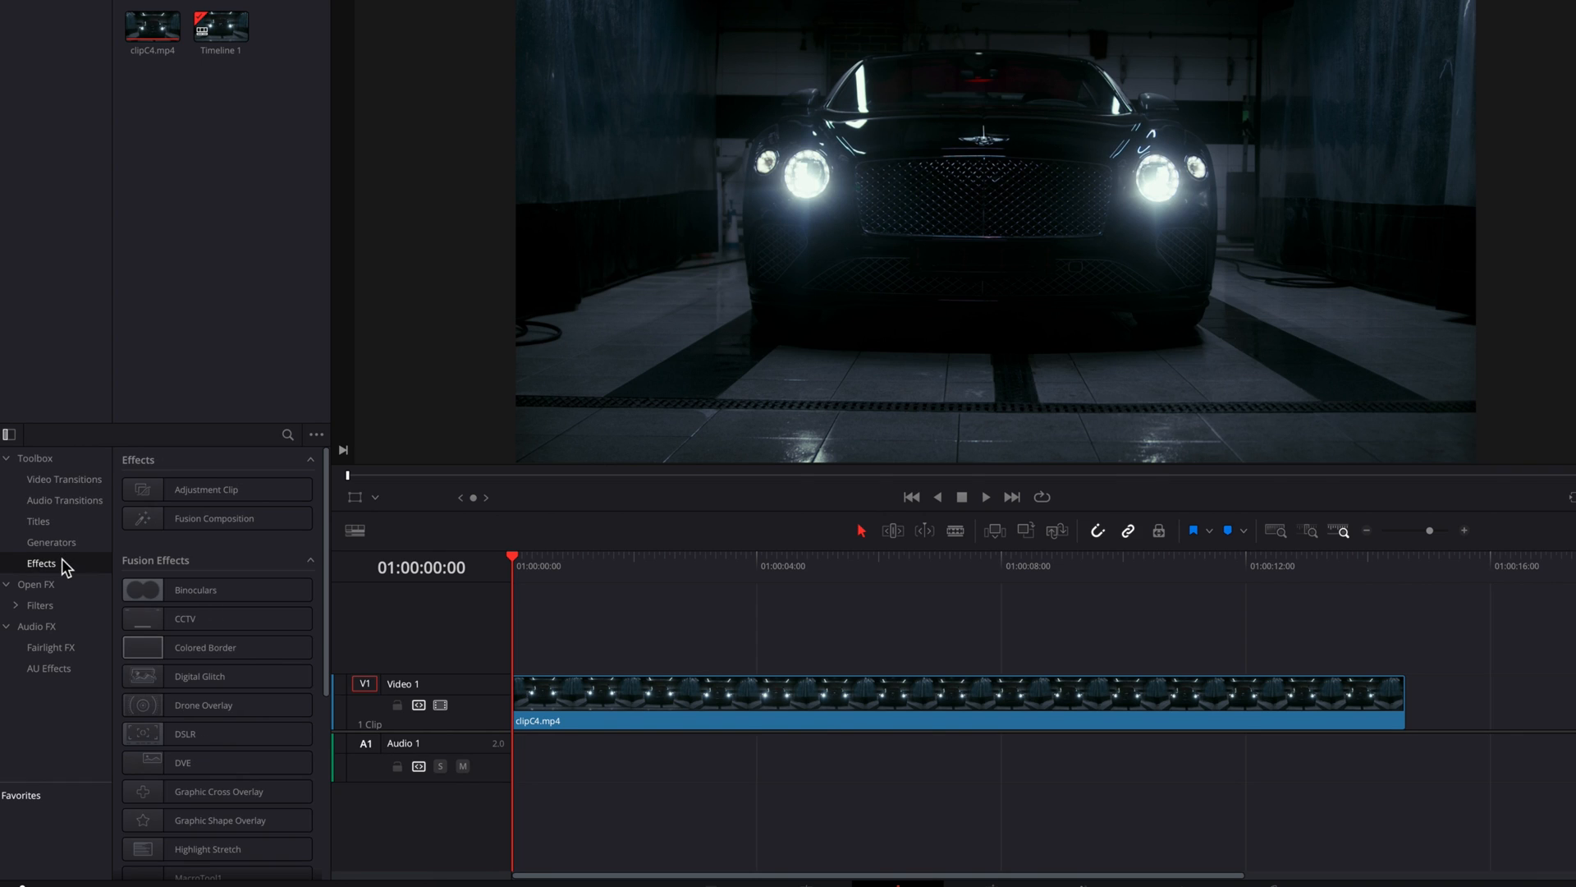
mouse_move(328, 561)
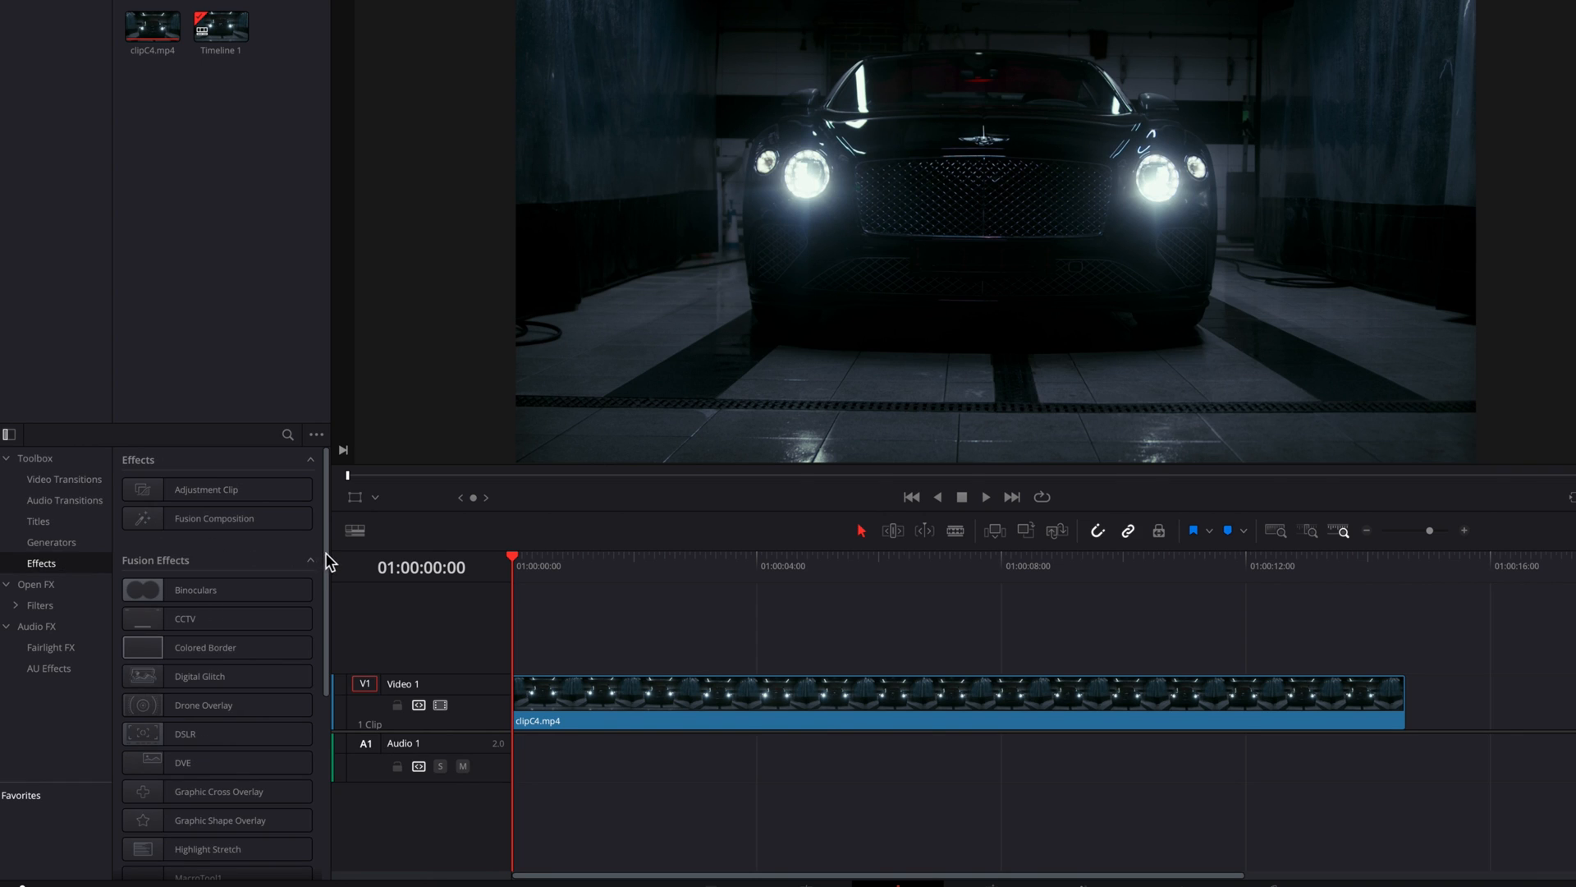
scroll(down, 3)
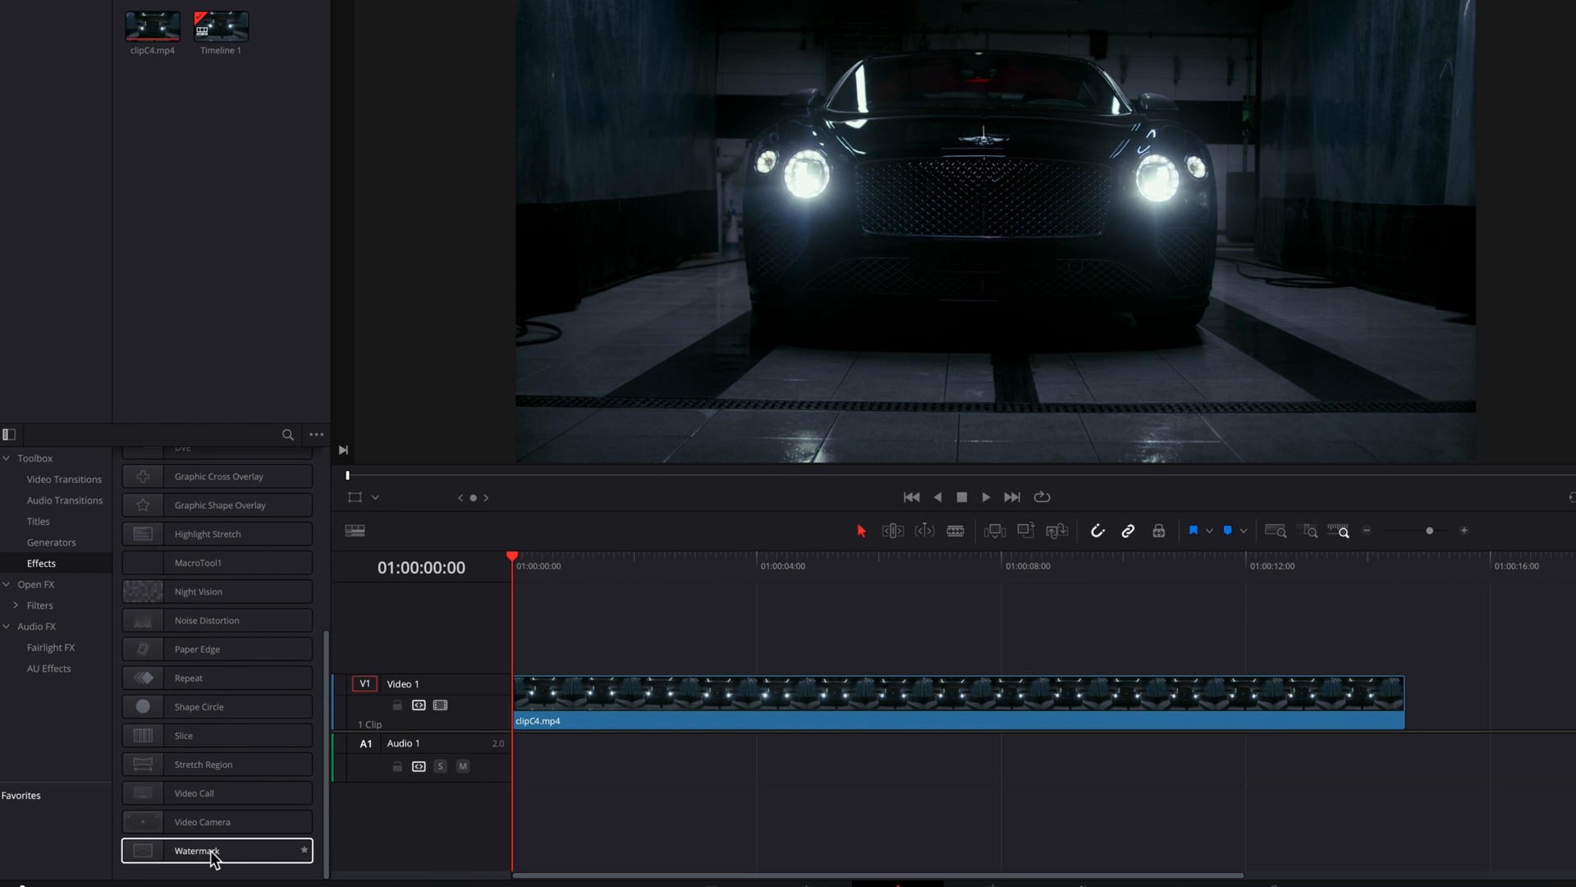
Step: Drag the Watermark effect onto clipC4.mp4 in the timeline
drag(216, 851, 613, 702)
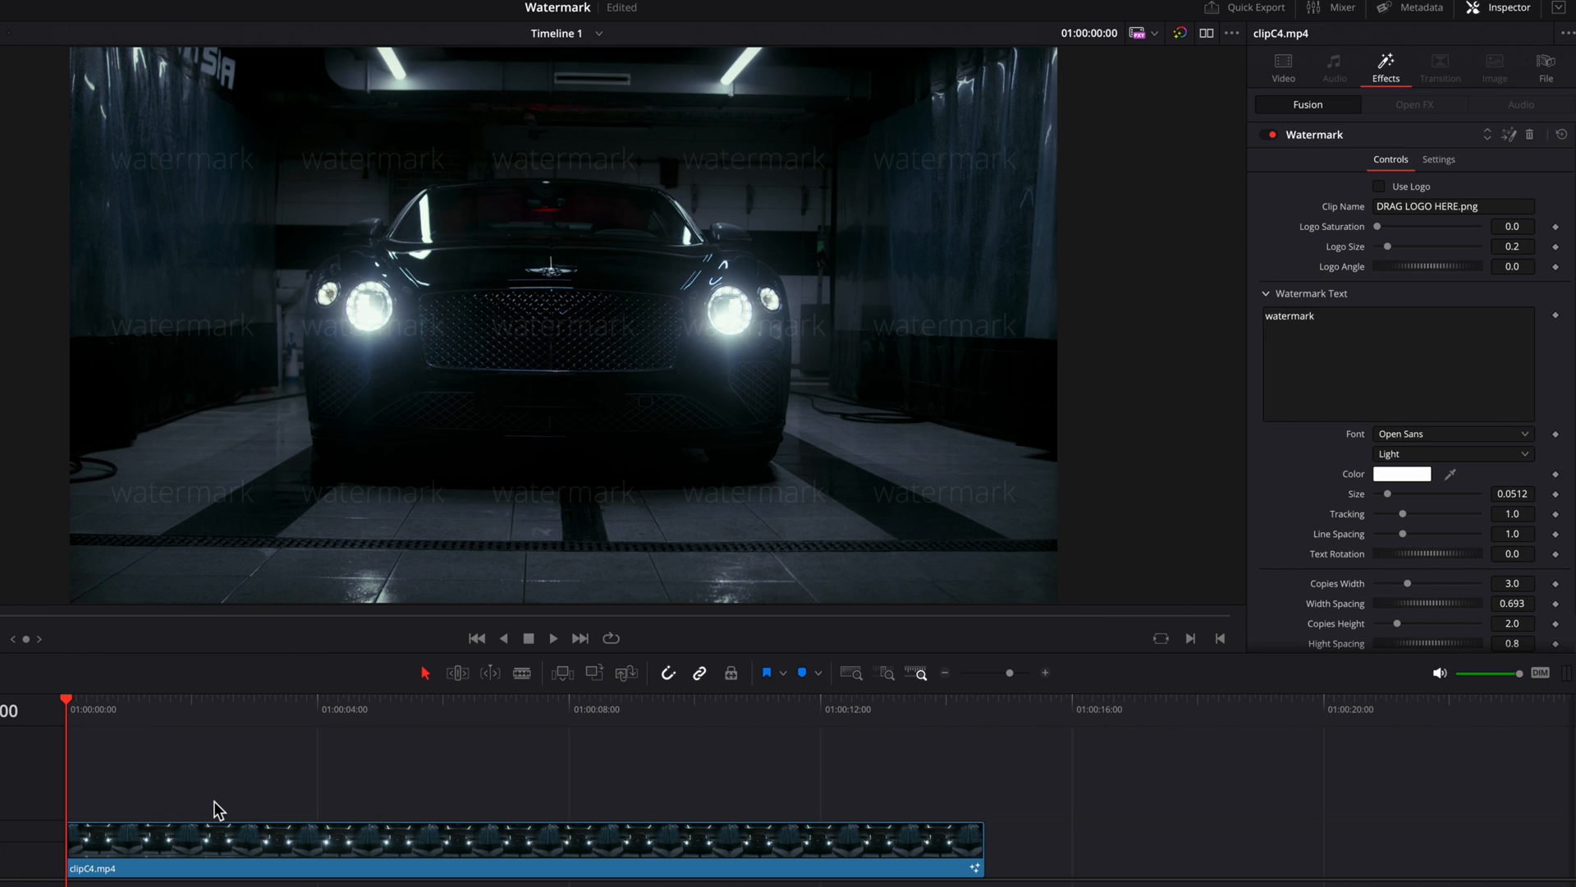
mouse_move(1131, 490)
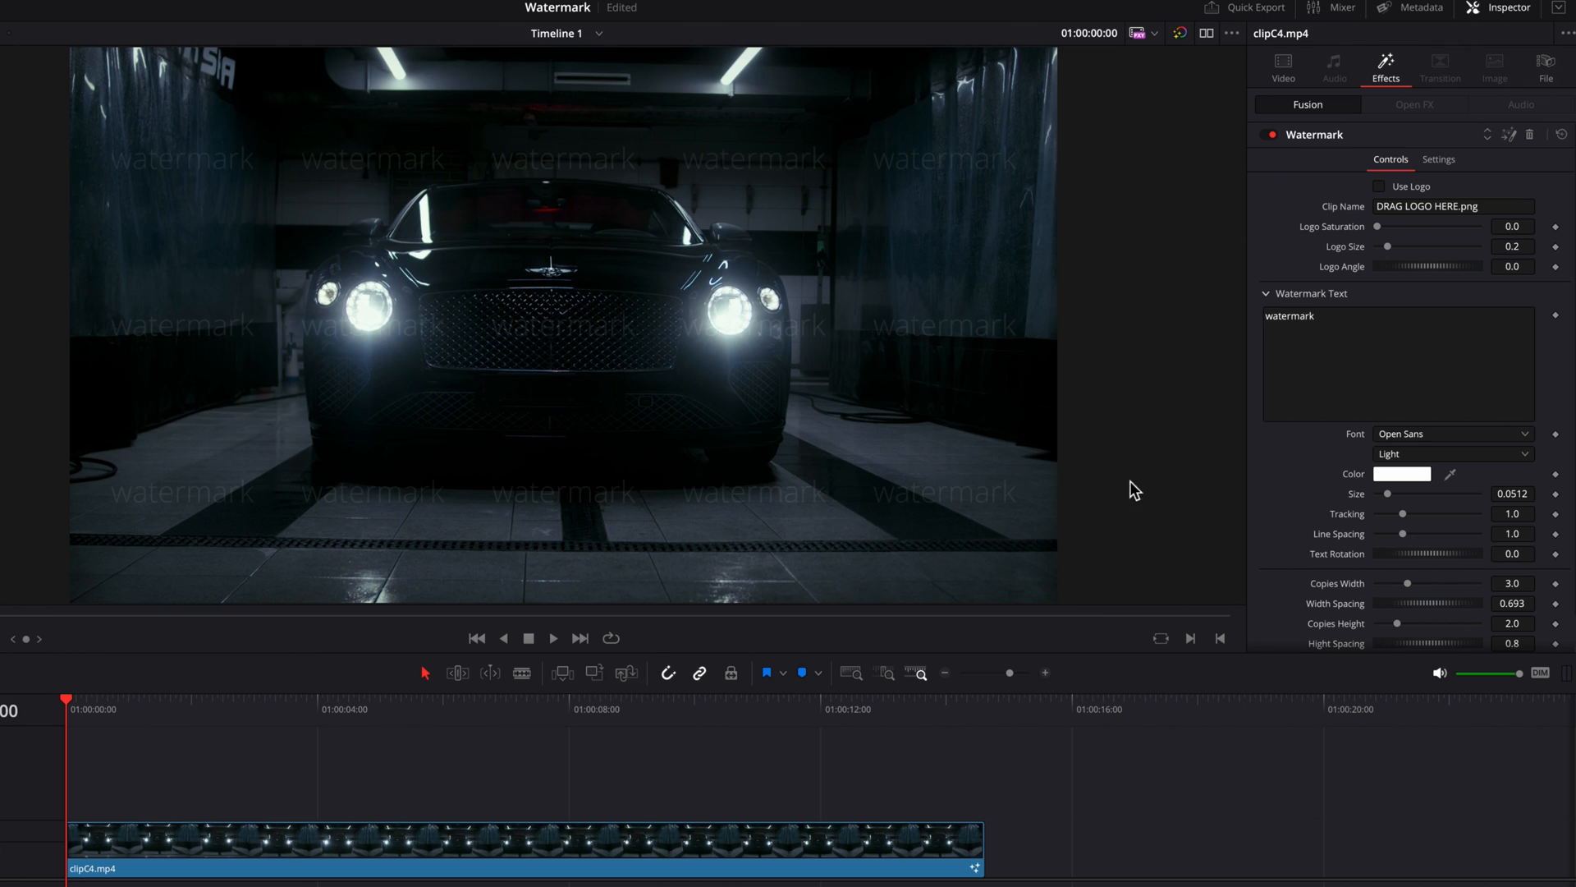
mouse_move(1376, 336)
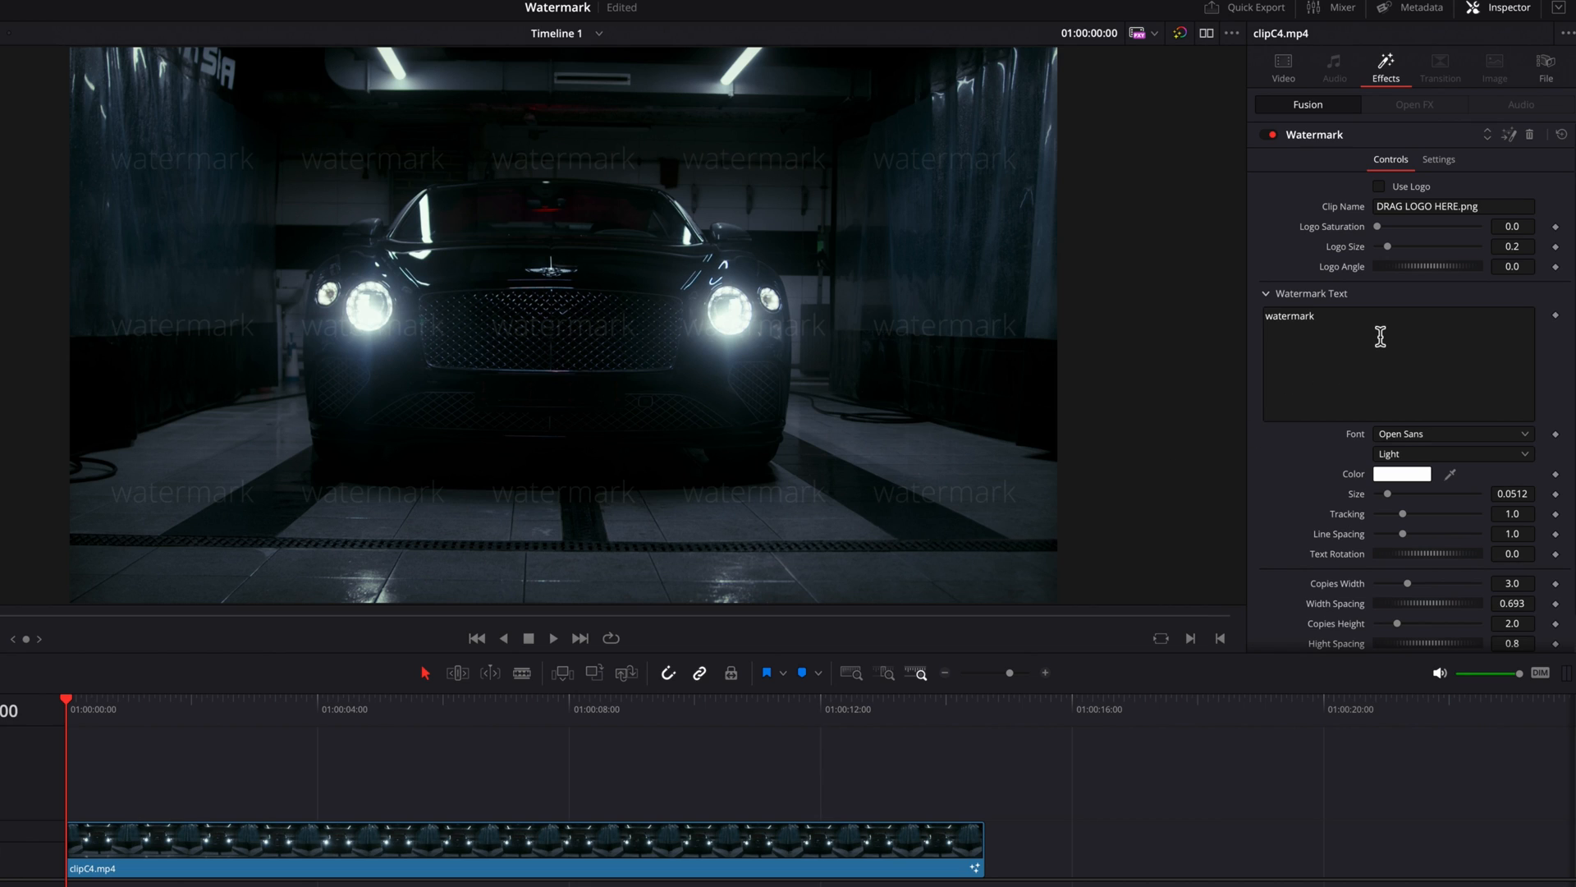
mouse_move(1507, 451)
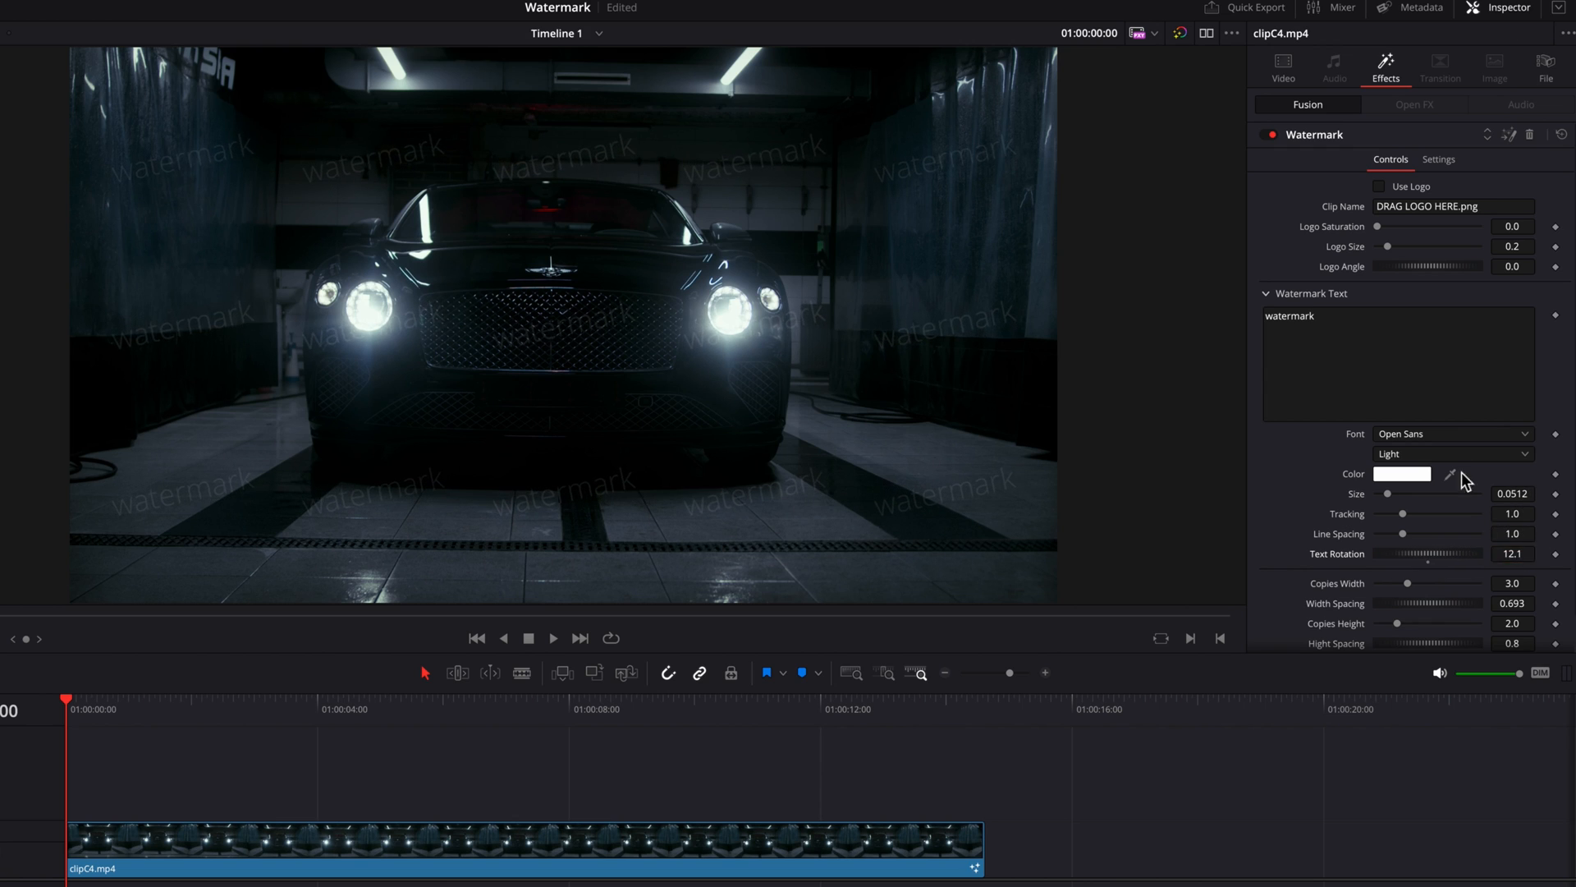
mouse_move(1491, 460)
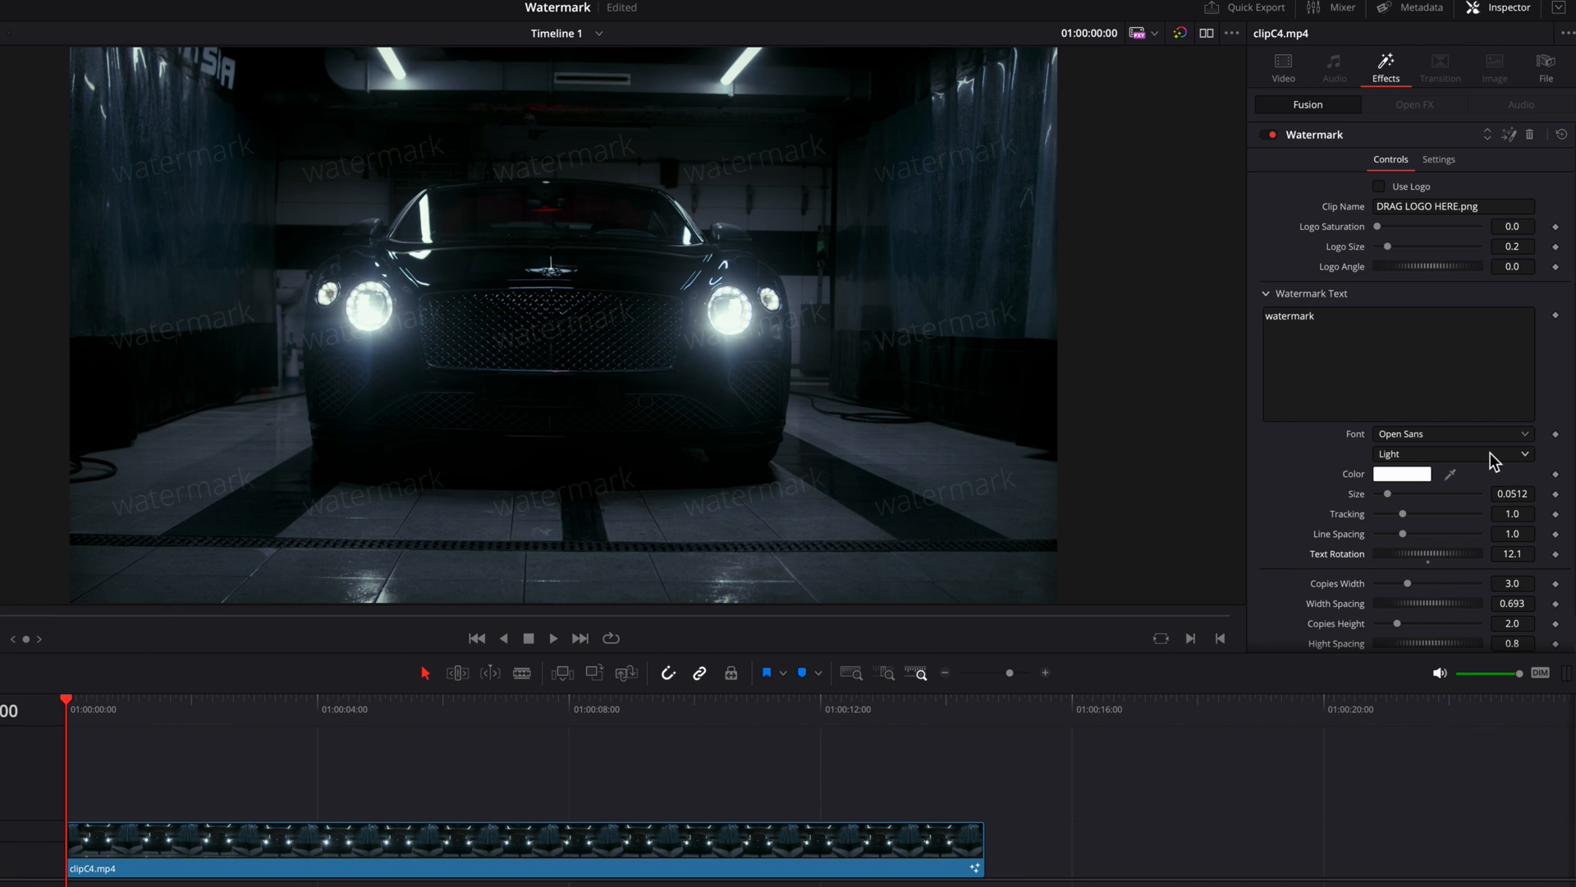
Step: Raise the watermark Blend, then settle it at 0.252
scroll(down, 3)
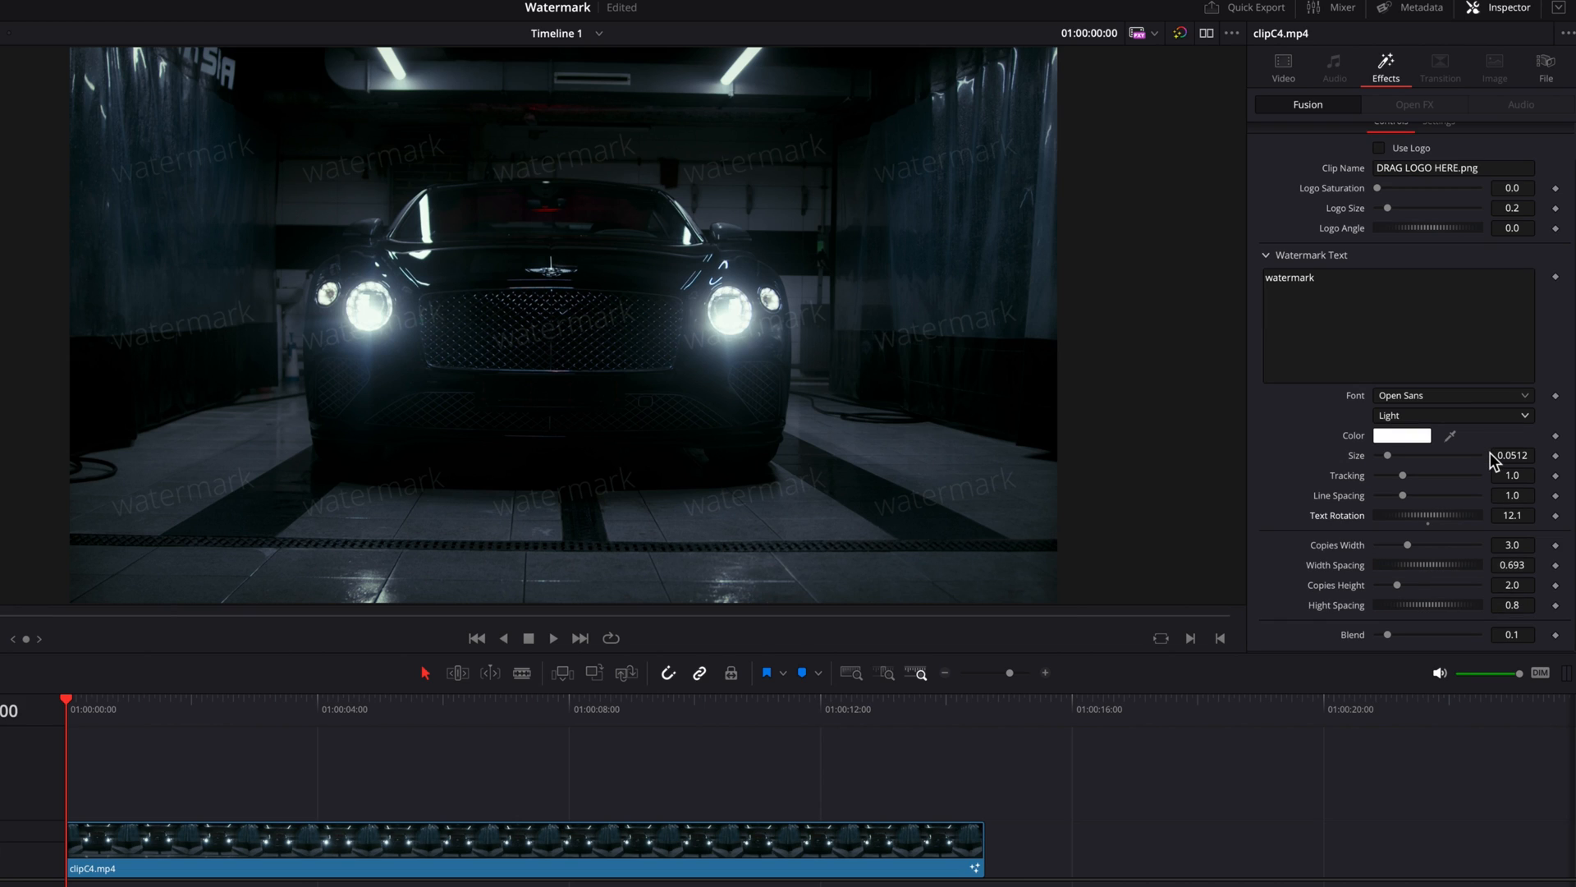
mouse_move(1543, 623)
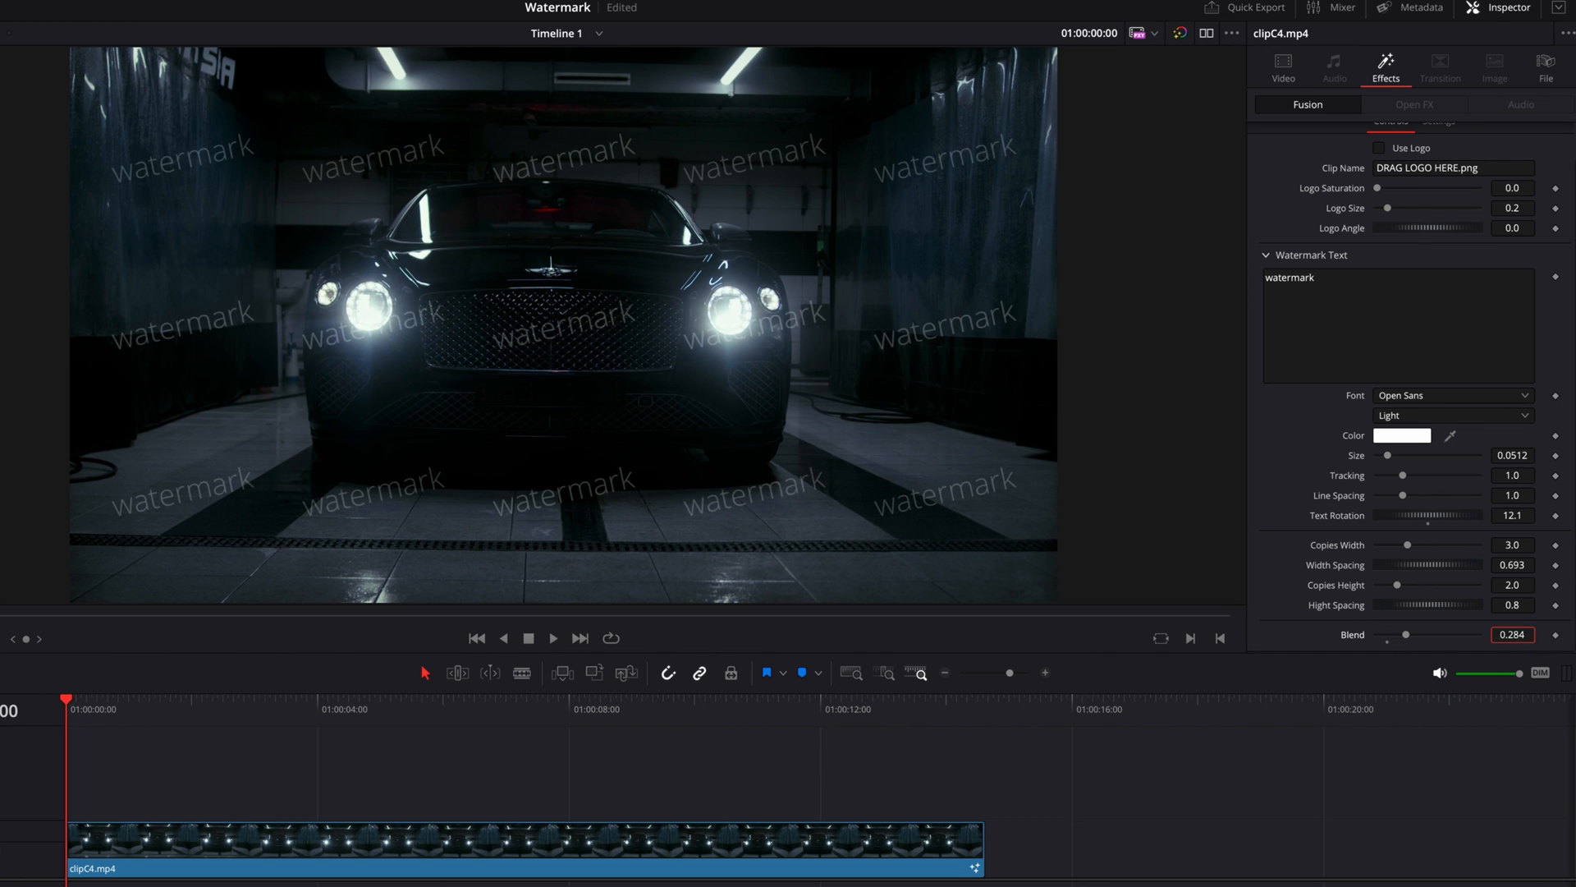
drag(1397, 635, 1420, 634)
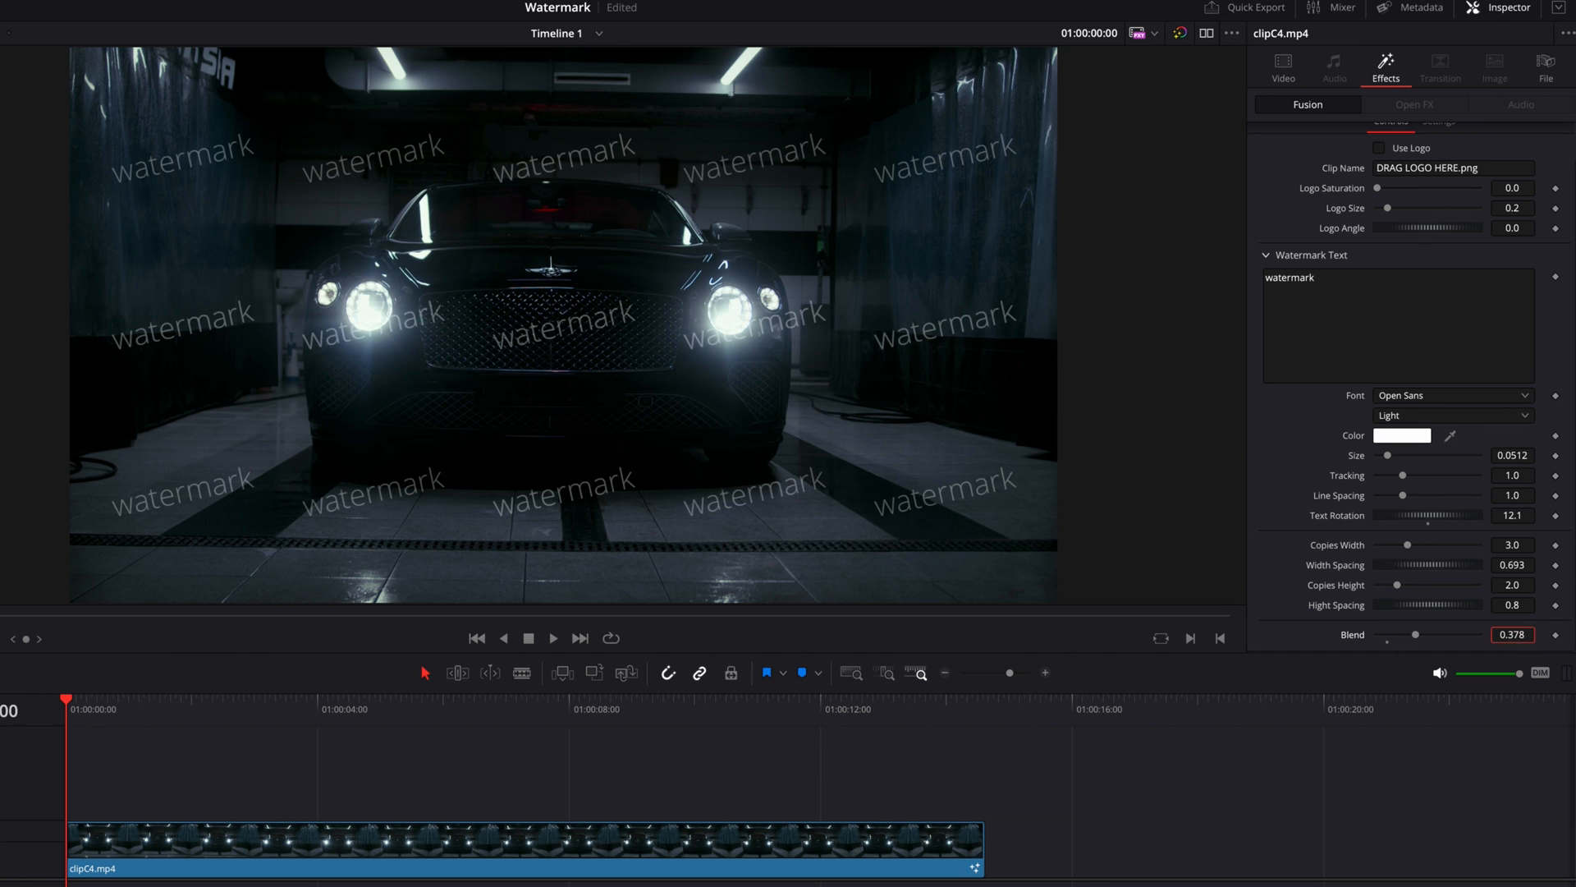
drag(1417, 634, 1403, 635)
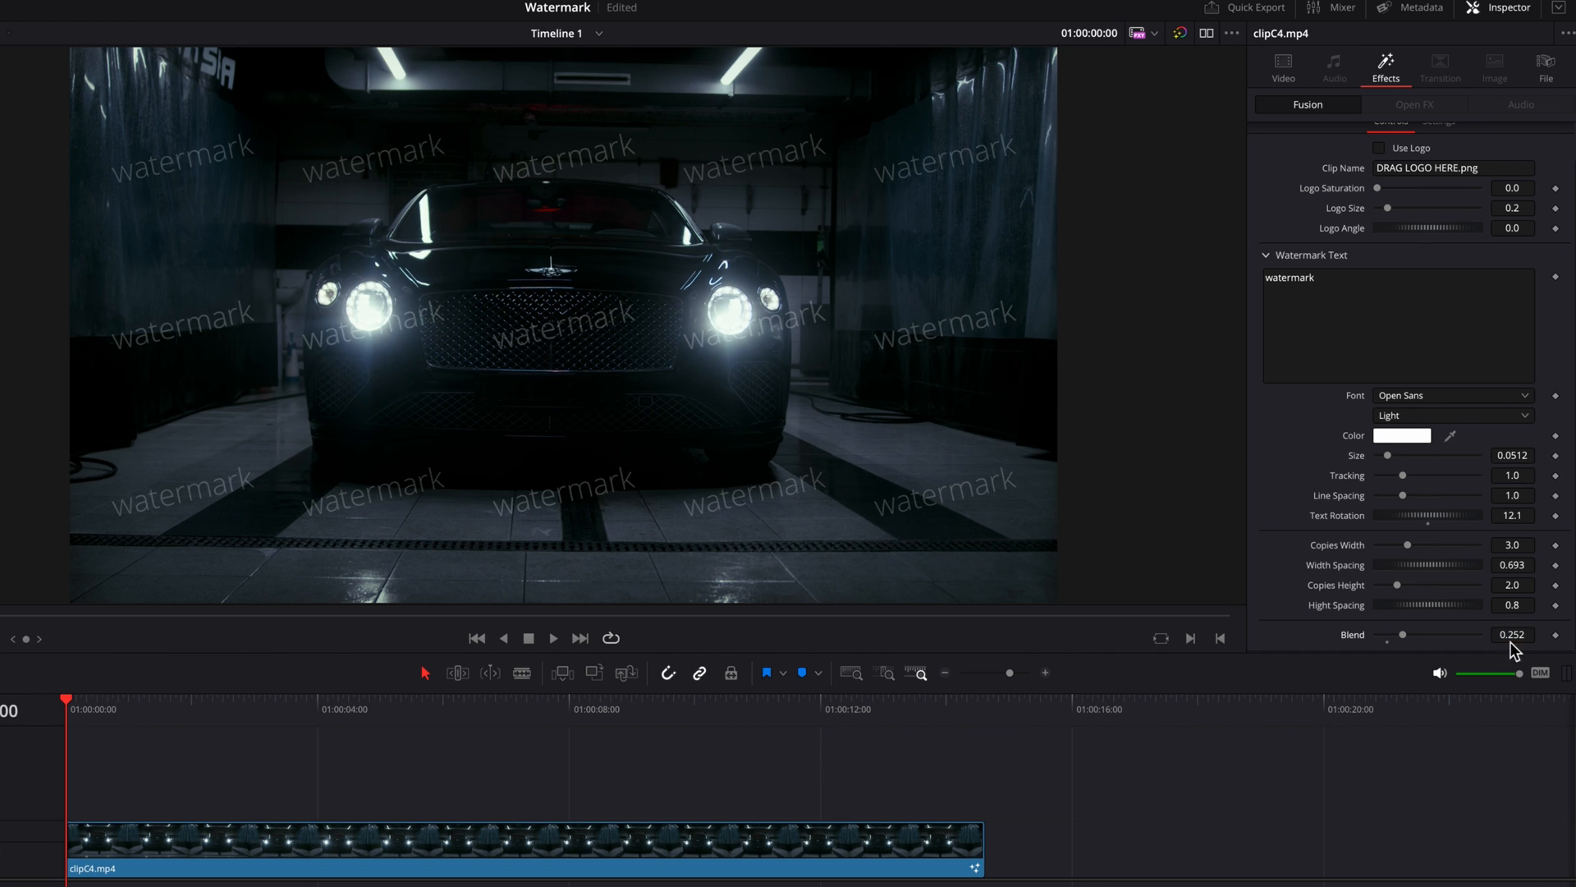
mouse_move(1500, 434)
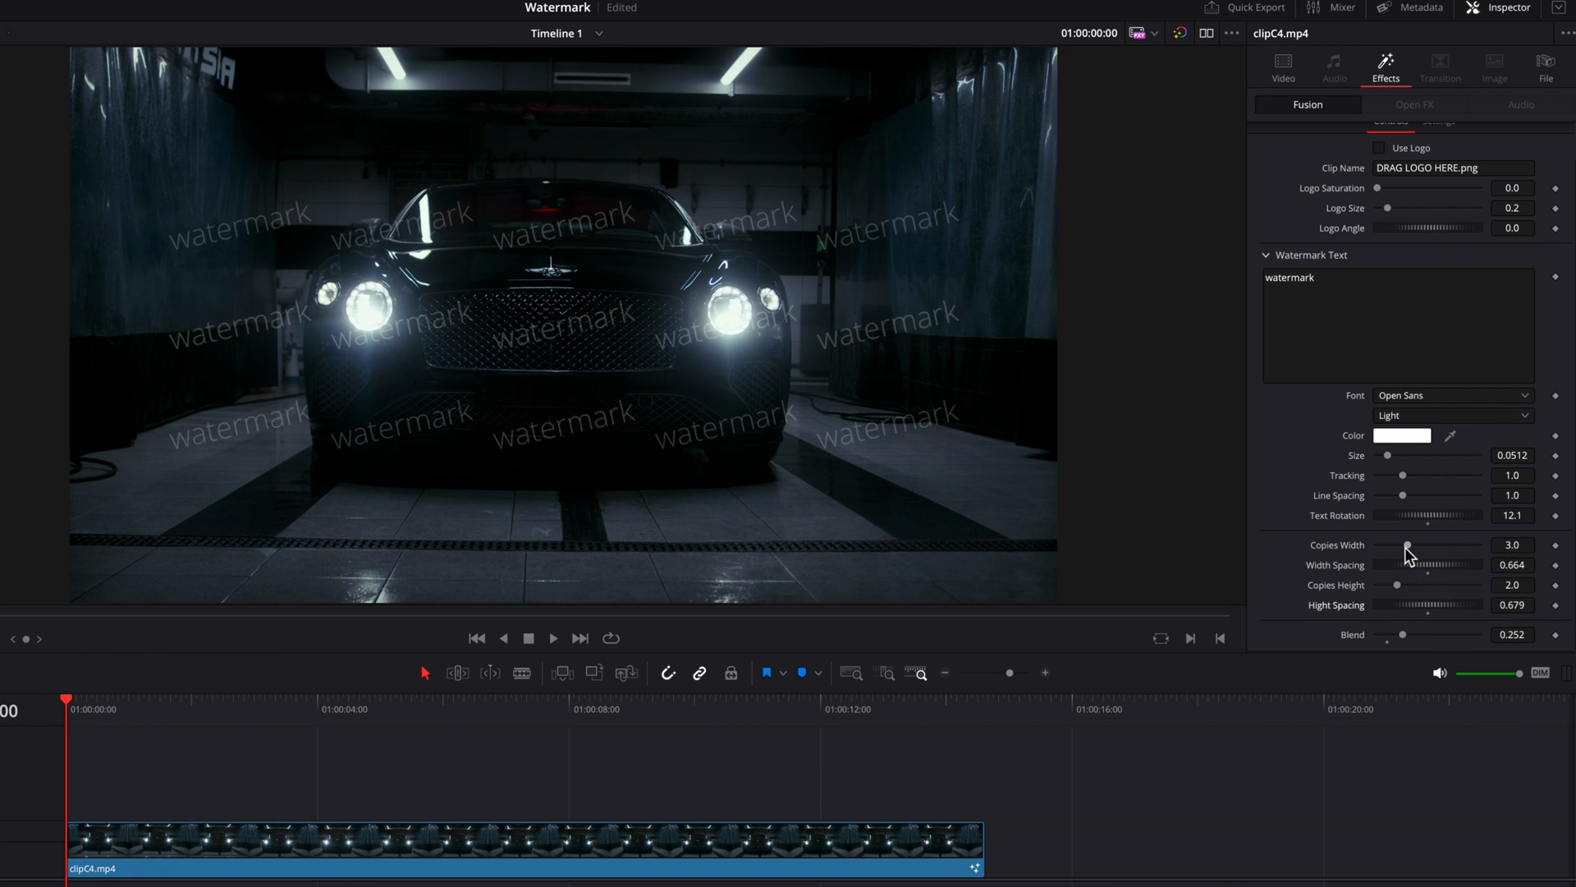
mouse_move(1413, 560)
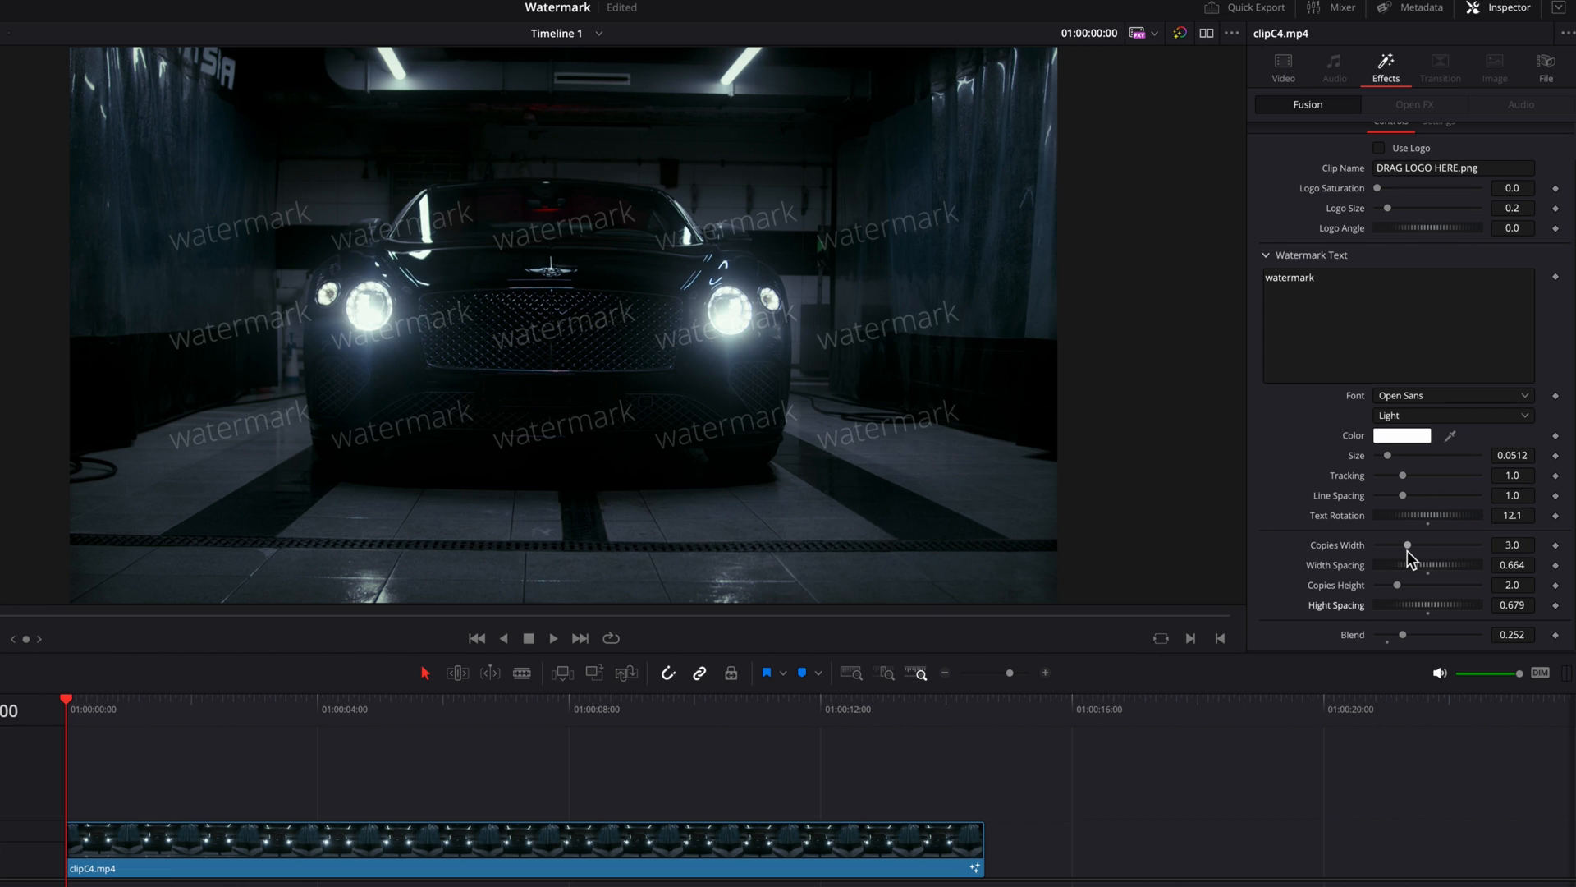
Step: Set watermark Copies Width to 6.14 and Copies Height to 7.64
drag(1407, 545, 1468, 545)
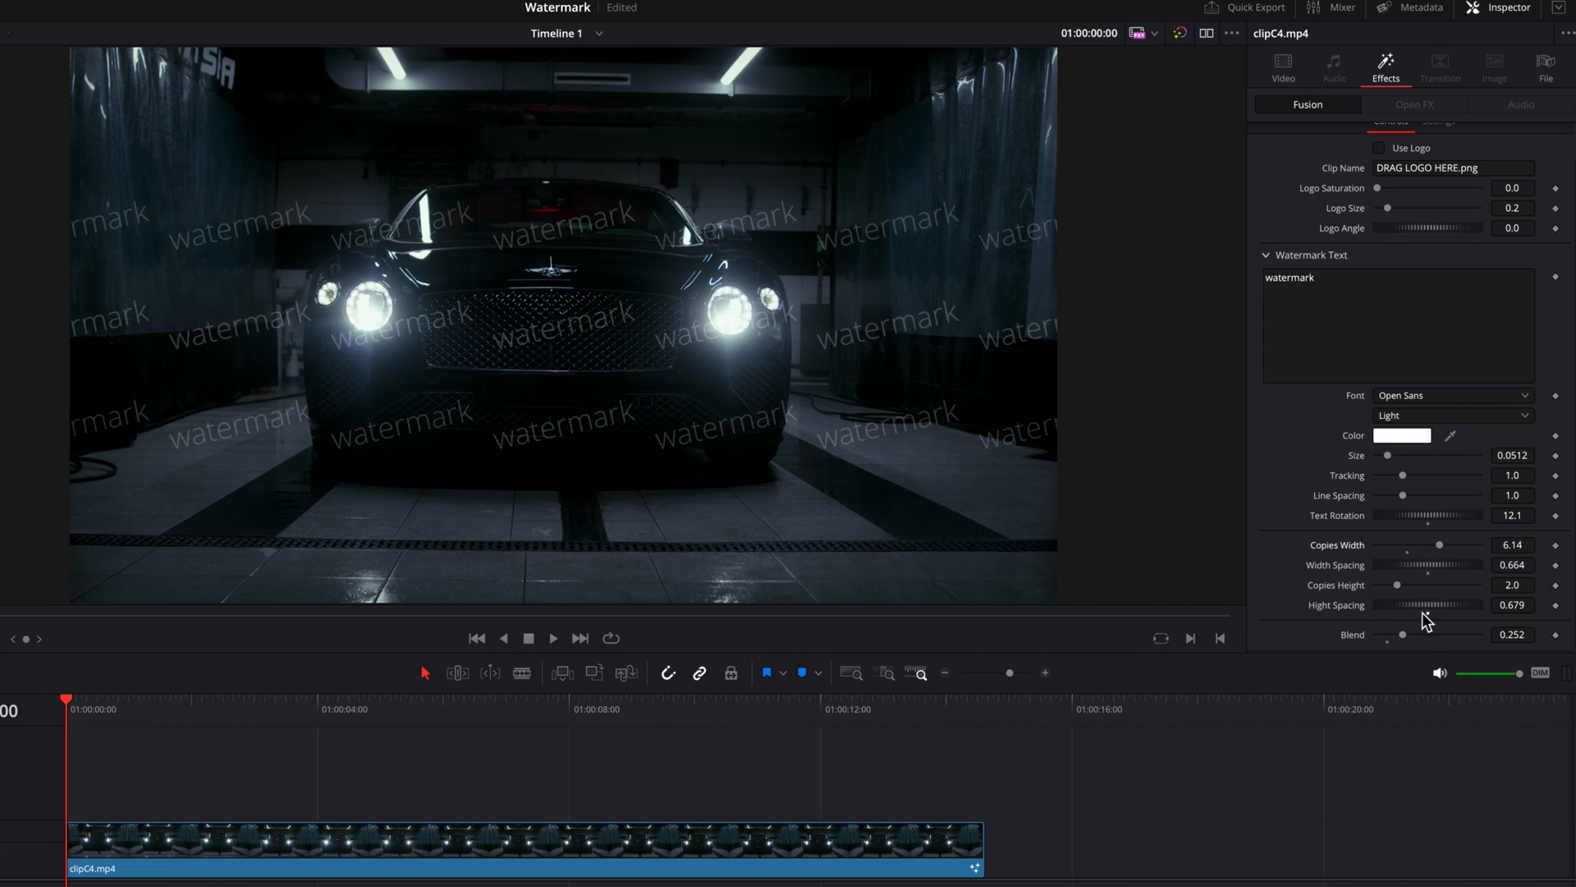
drag(1388, 585, 1458, 585)
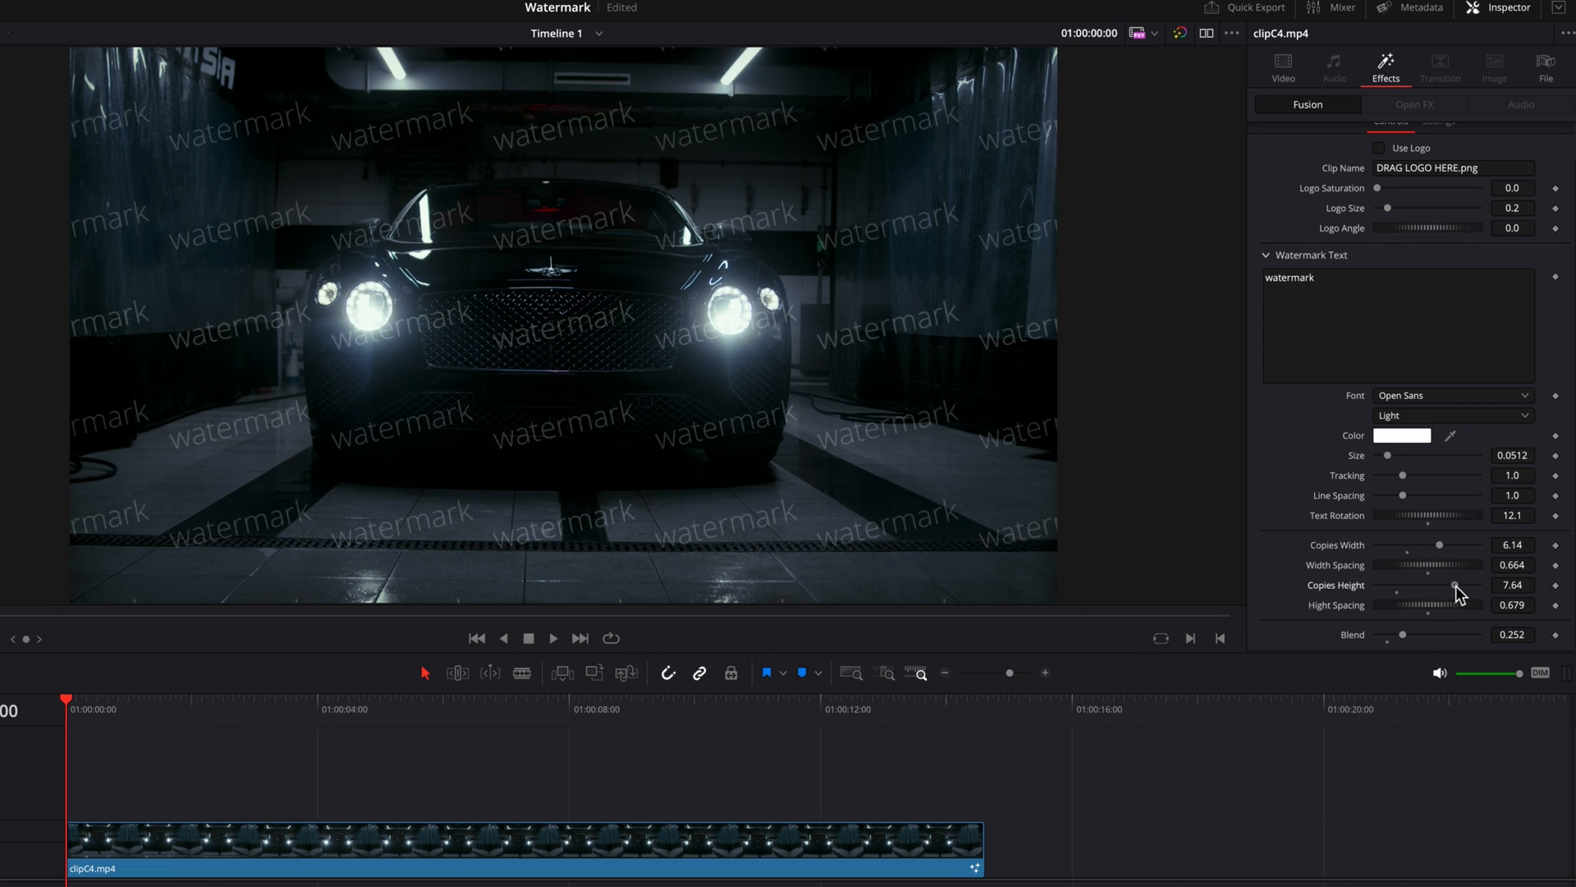
drag(1454, 591, 1464, 591)
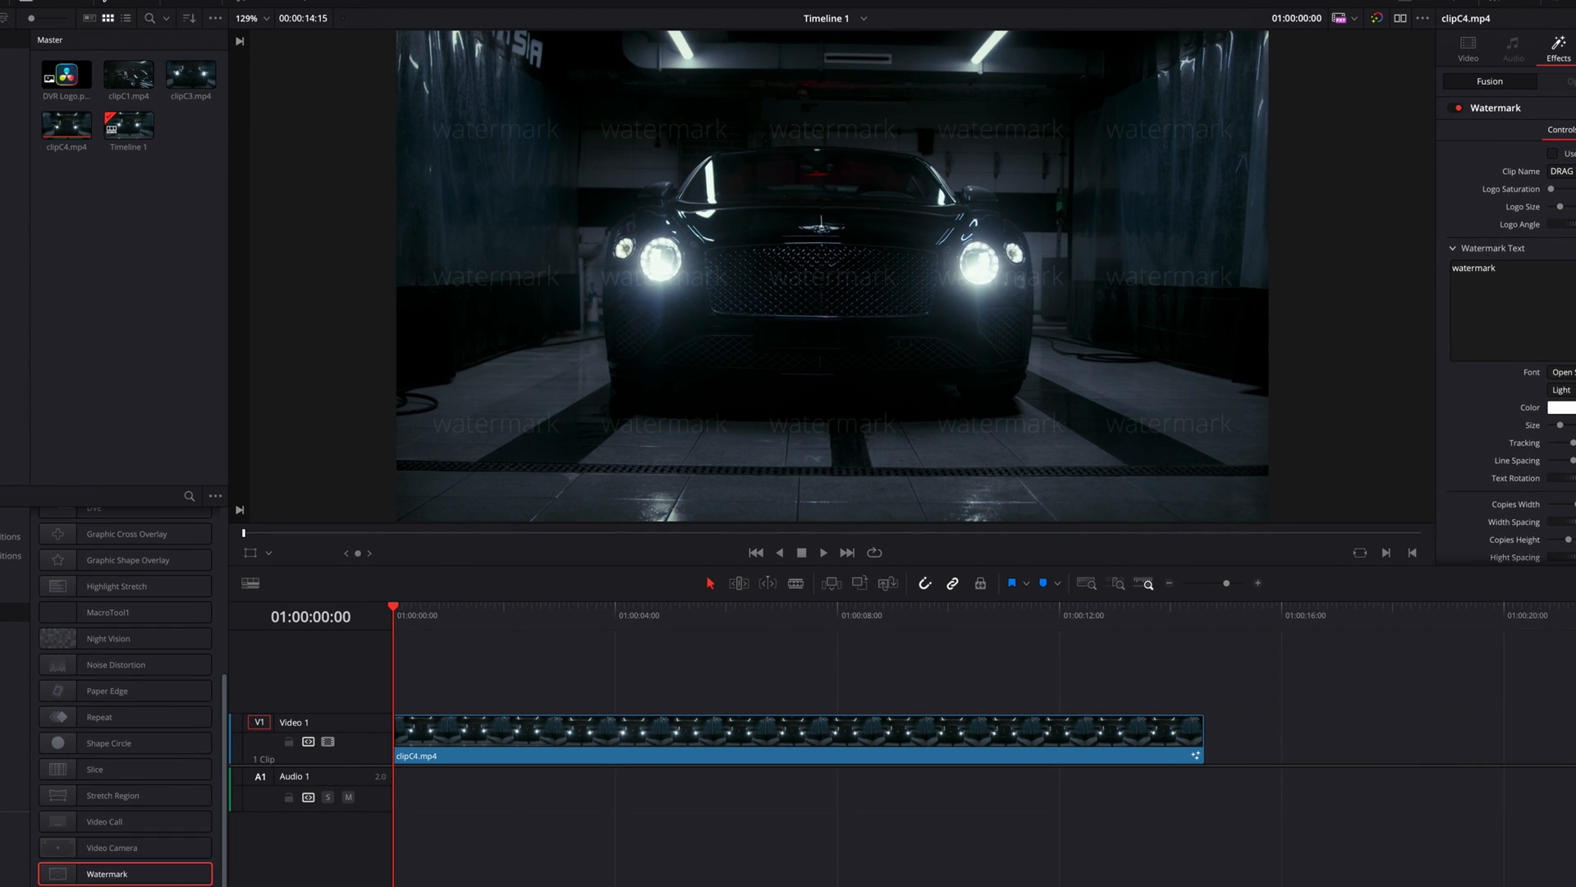
Step: Assign DVR Logo.png from the Media Pool as the Watermark clip name
click(127, 127)
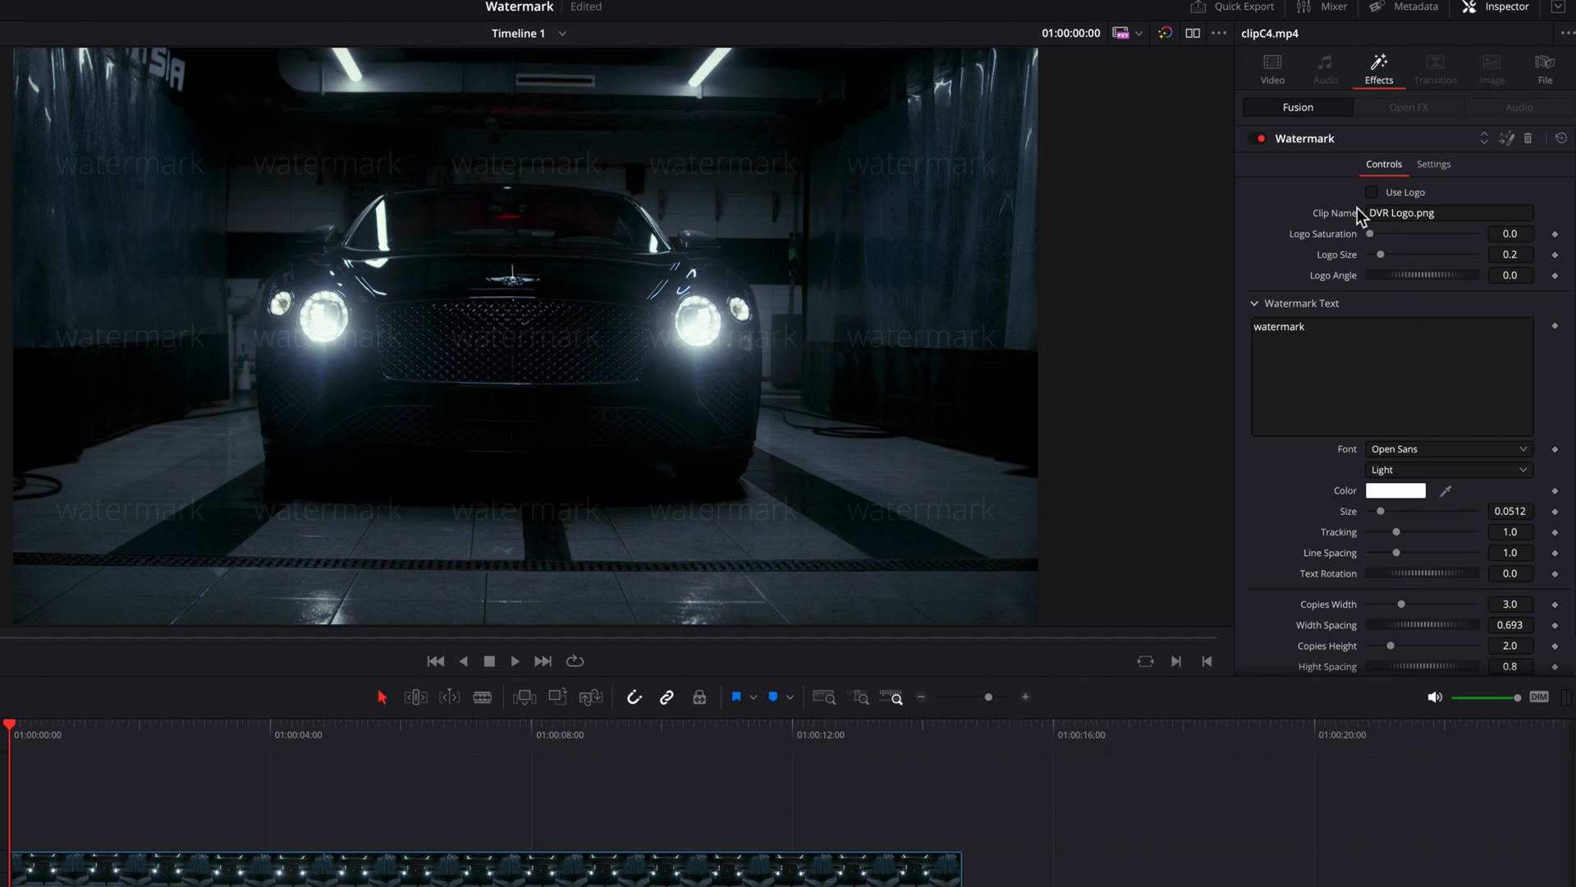
Step: Enable Use Logo and raise the Blend so tiled DVR logos show
click(1372, 192)
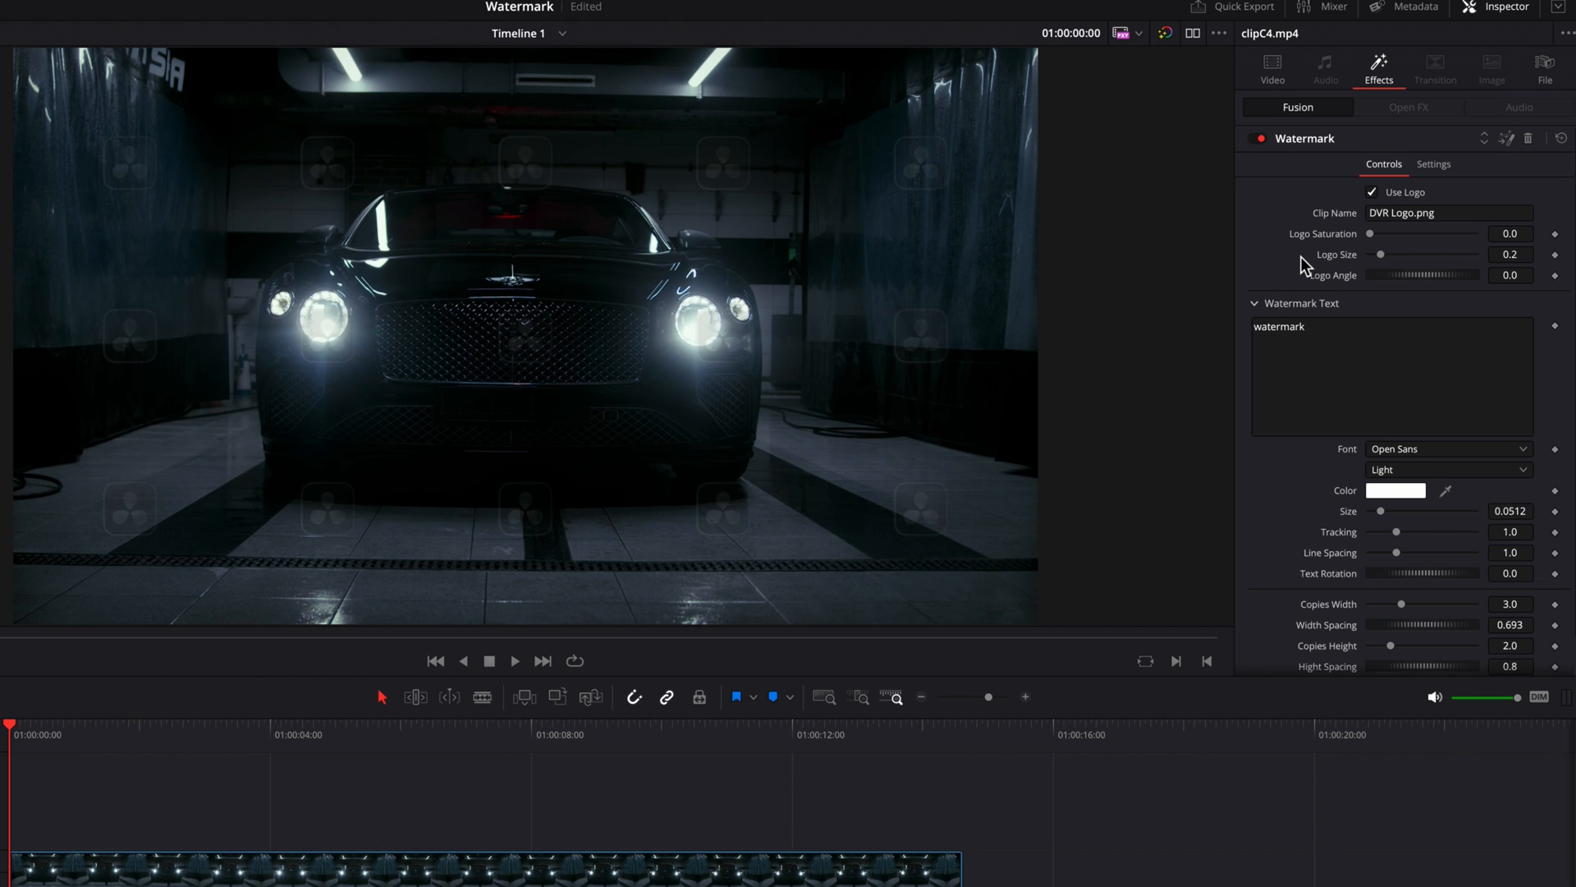
scroll(down, 3)
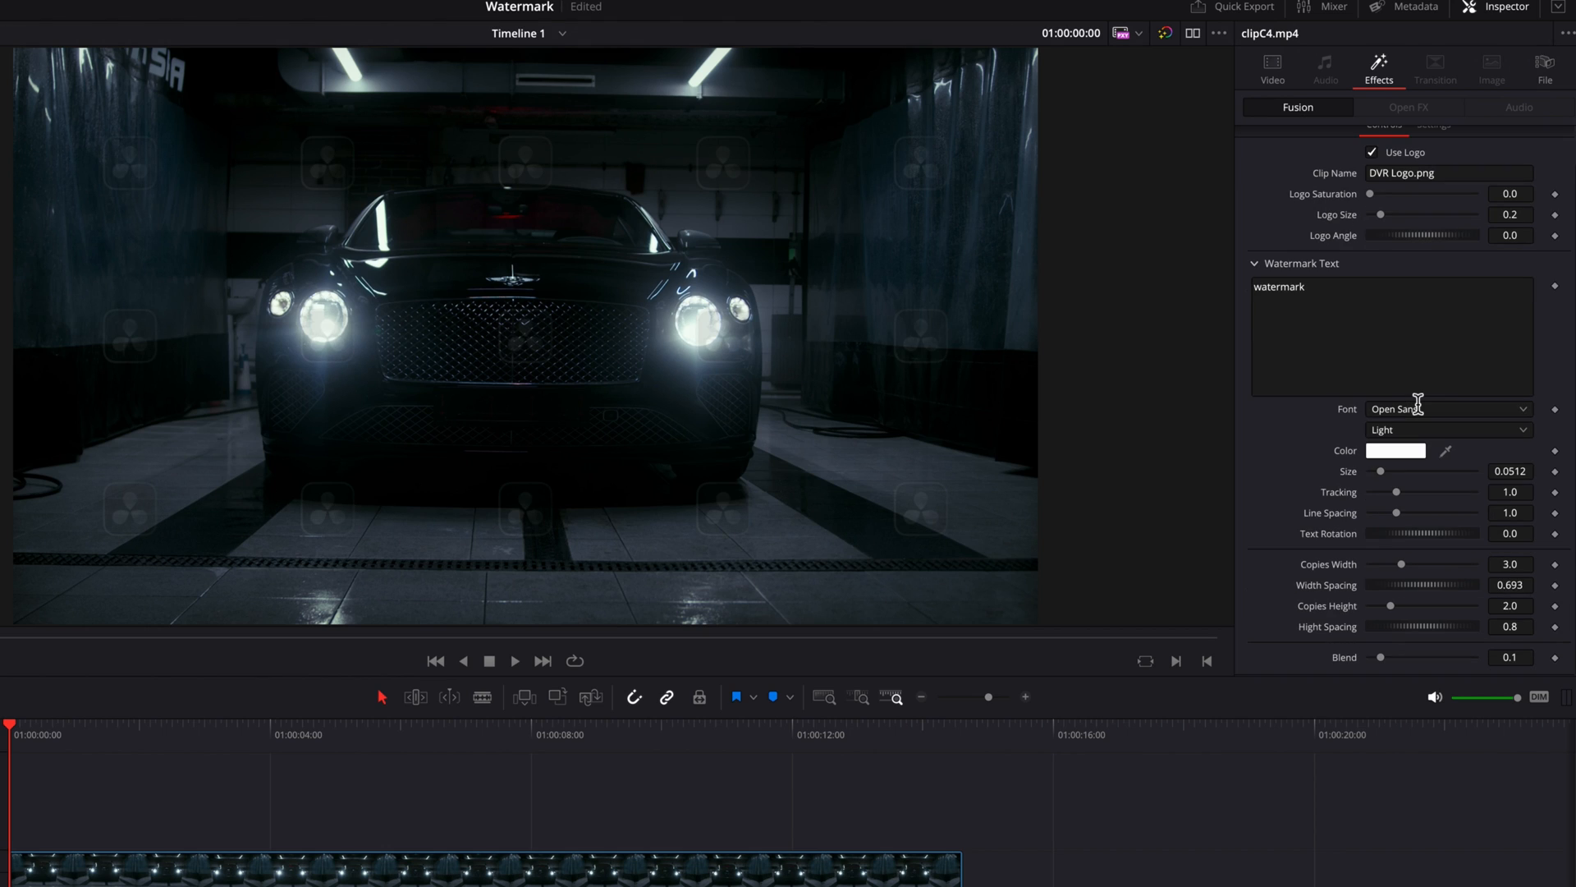
mouse_move(1376, 675)
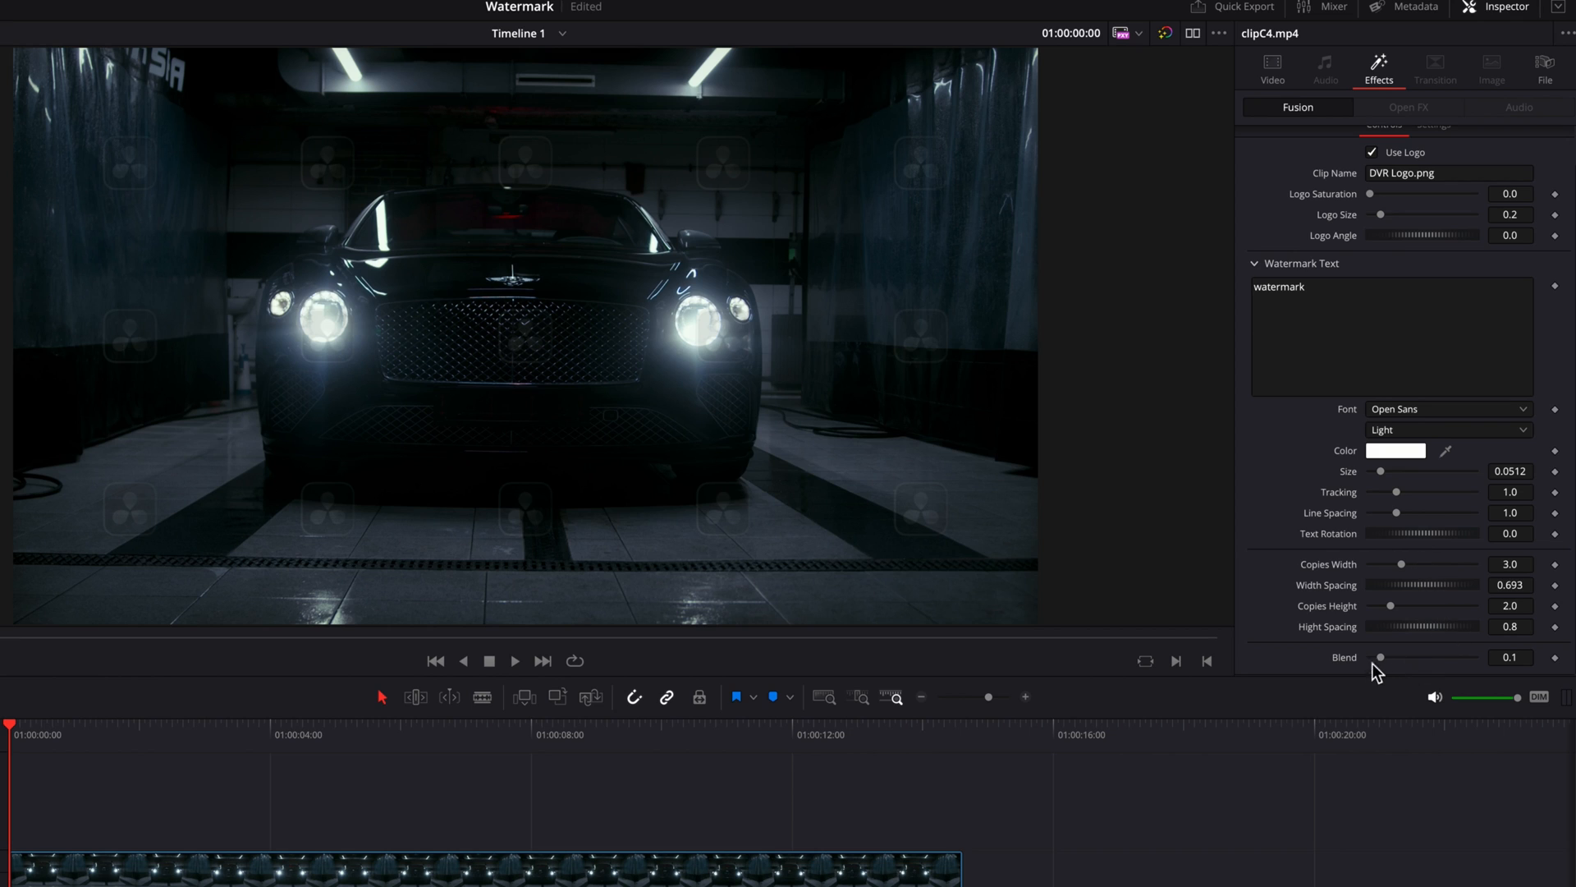
drag(1383, 657, 1428, 657)
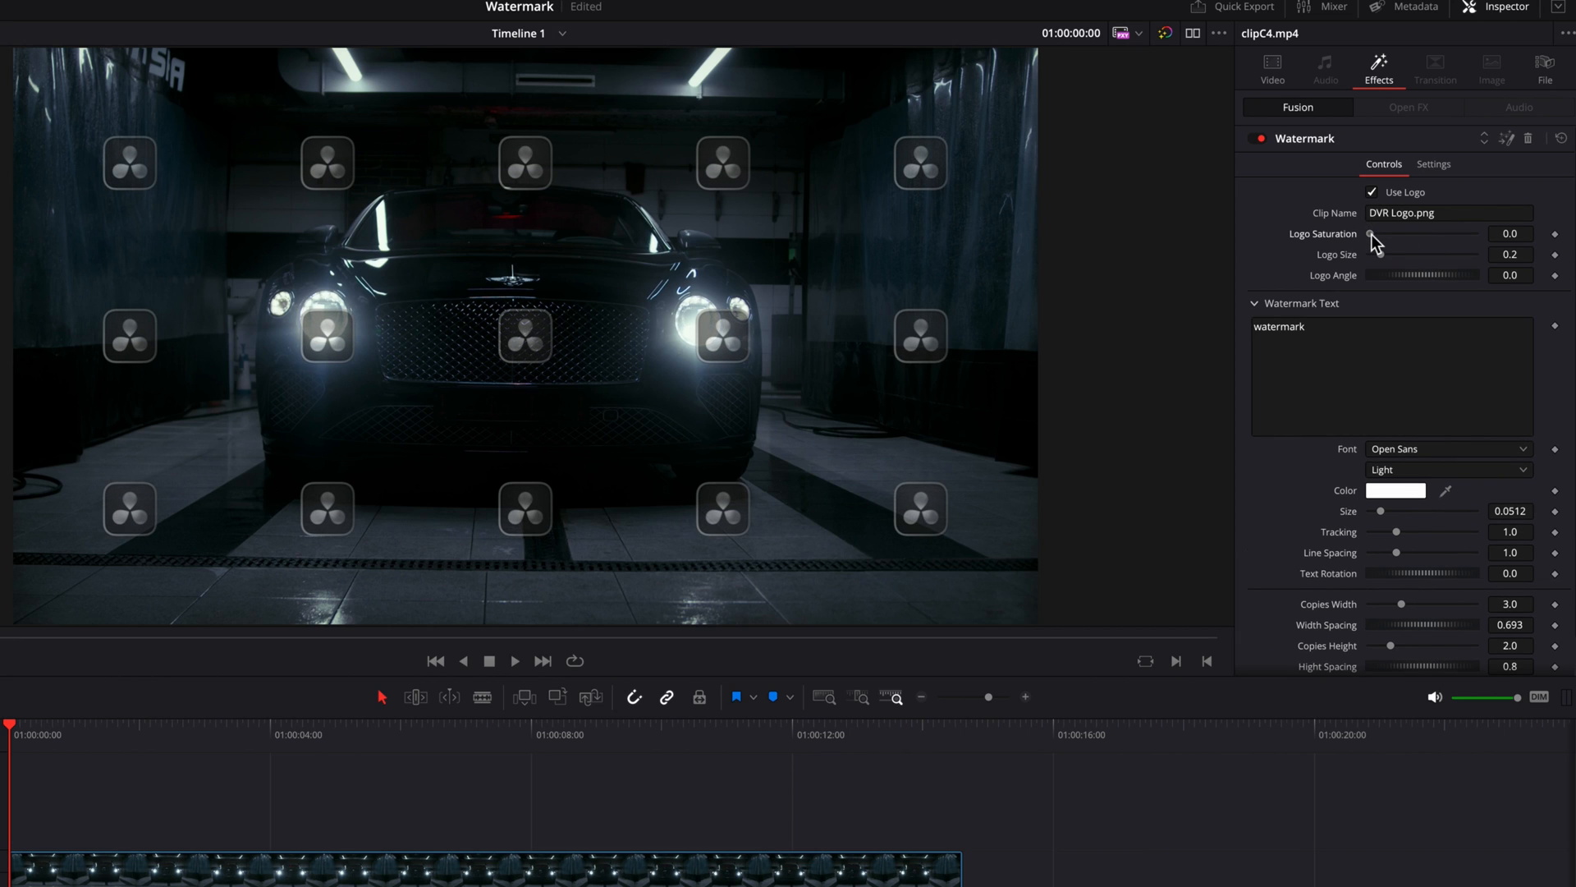
Step: Set Logo Saturation to 1.0 and Logo Size to 0.44
drag(1369, 233, 1473, 233)
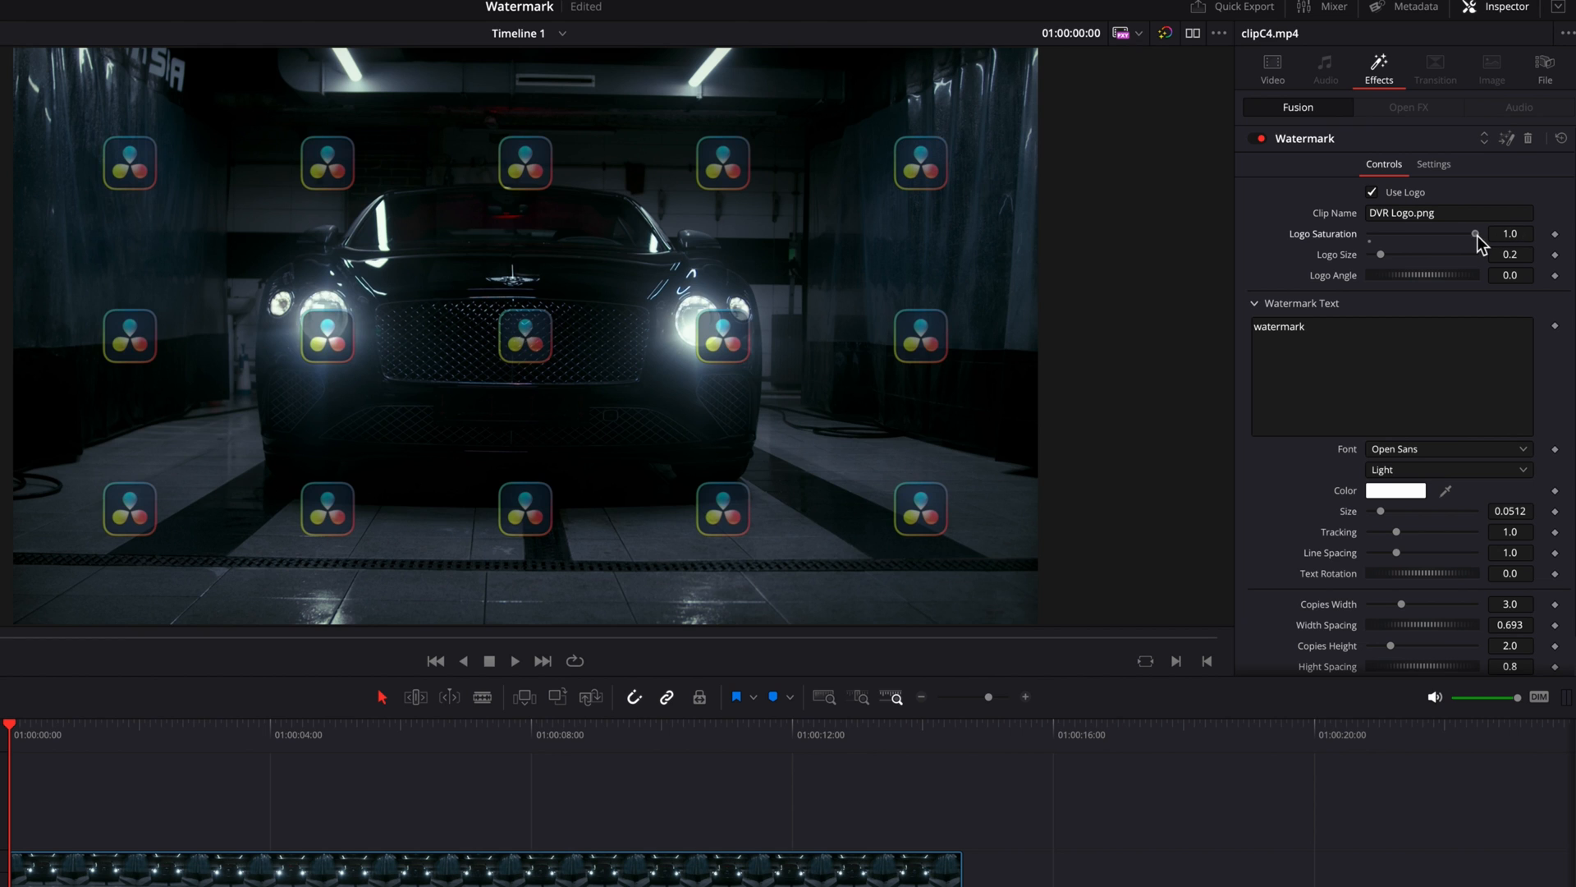
drag(1379, 254, 1394, 255)
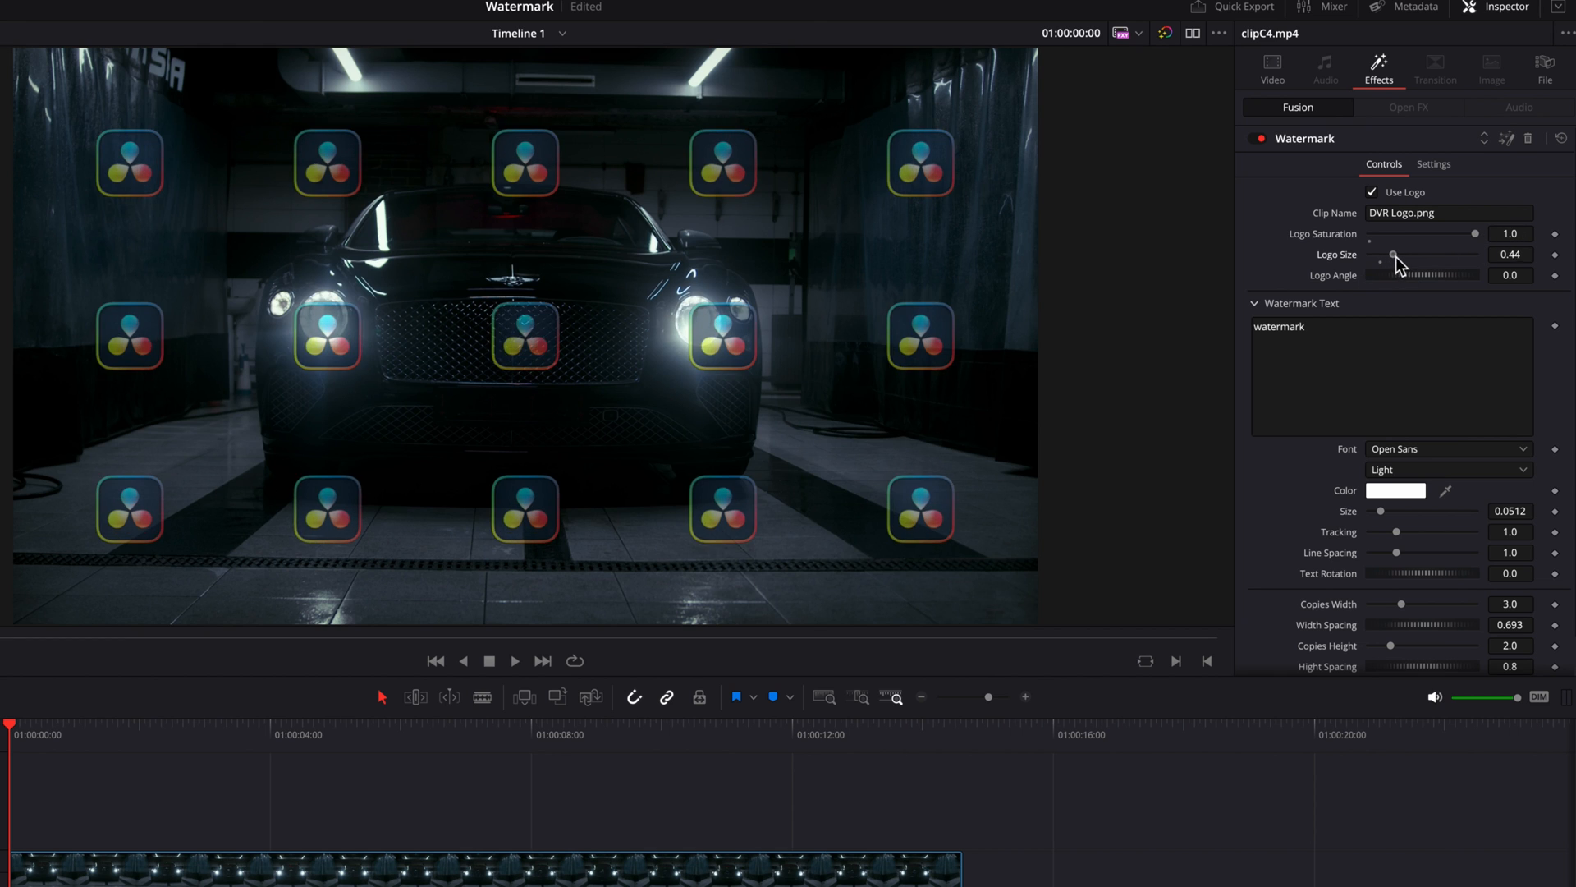
drag(1392, 275, 1423, 274)
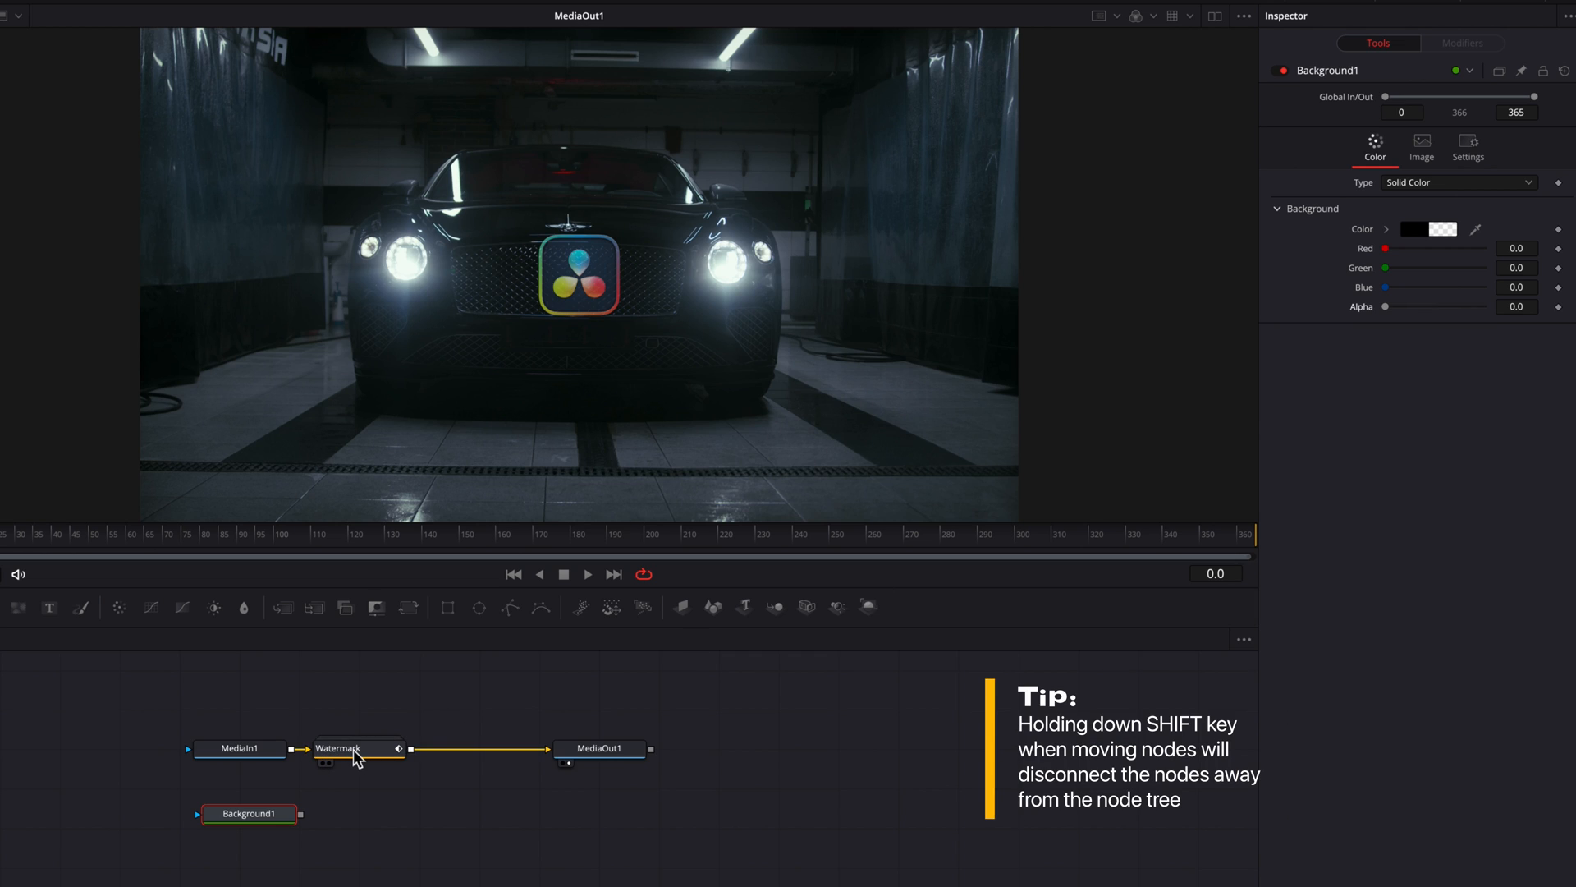
Step: Pull the Watermark node out of the main chain beside the Background node
drag(357, 749, 387, 811)
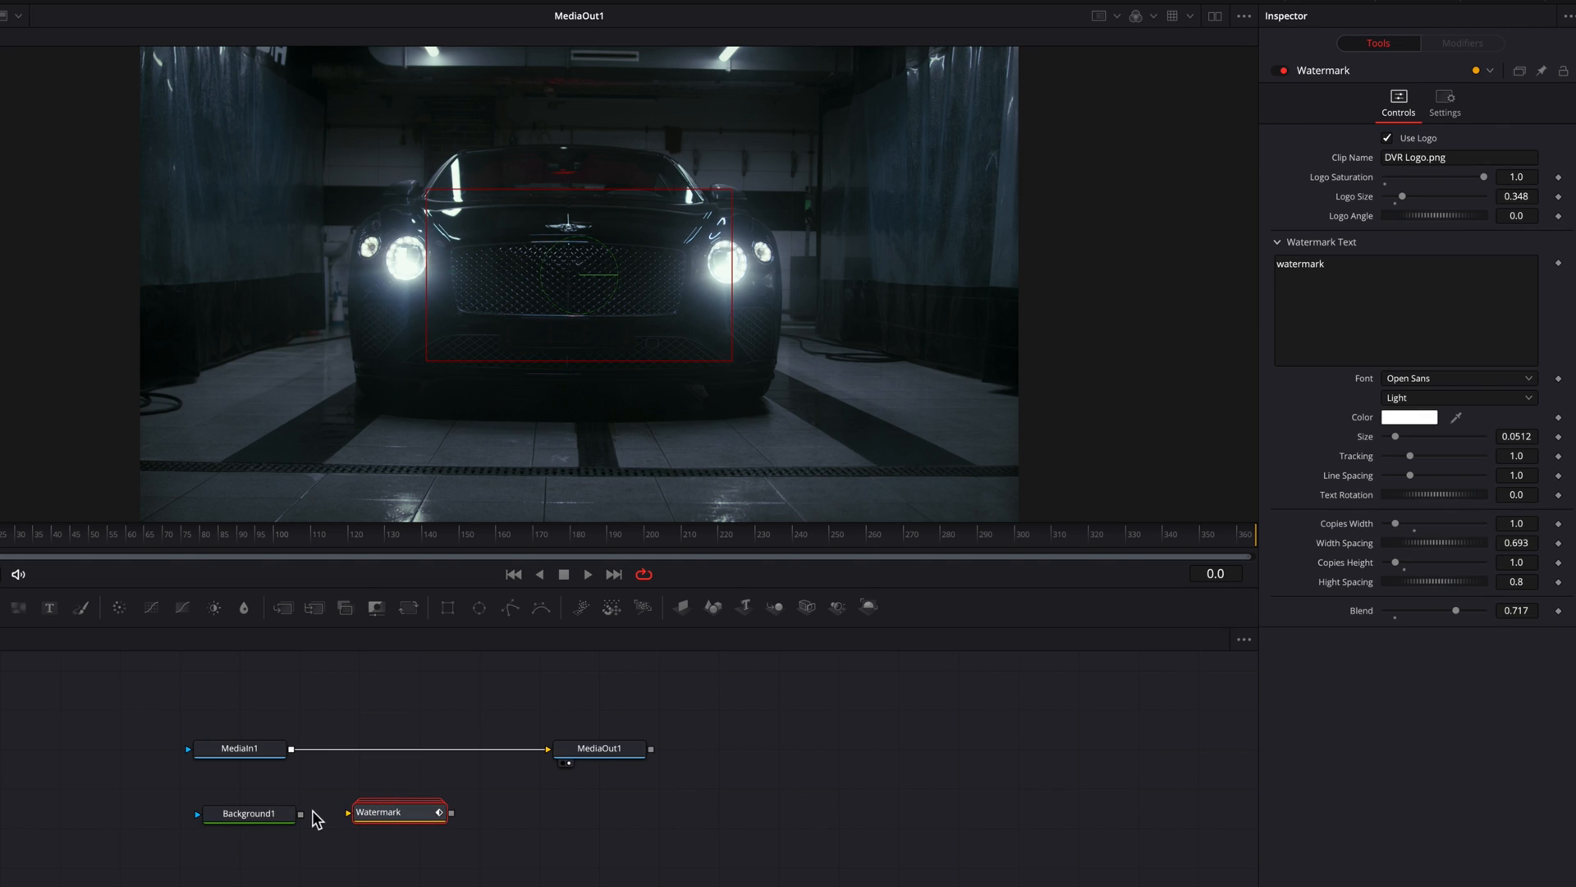
Step: Feed Background1 into Watermark and place Merge1 between MediaIn1 and MediaOut1
drag(301, 814, 346, 814)
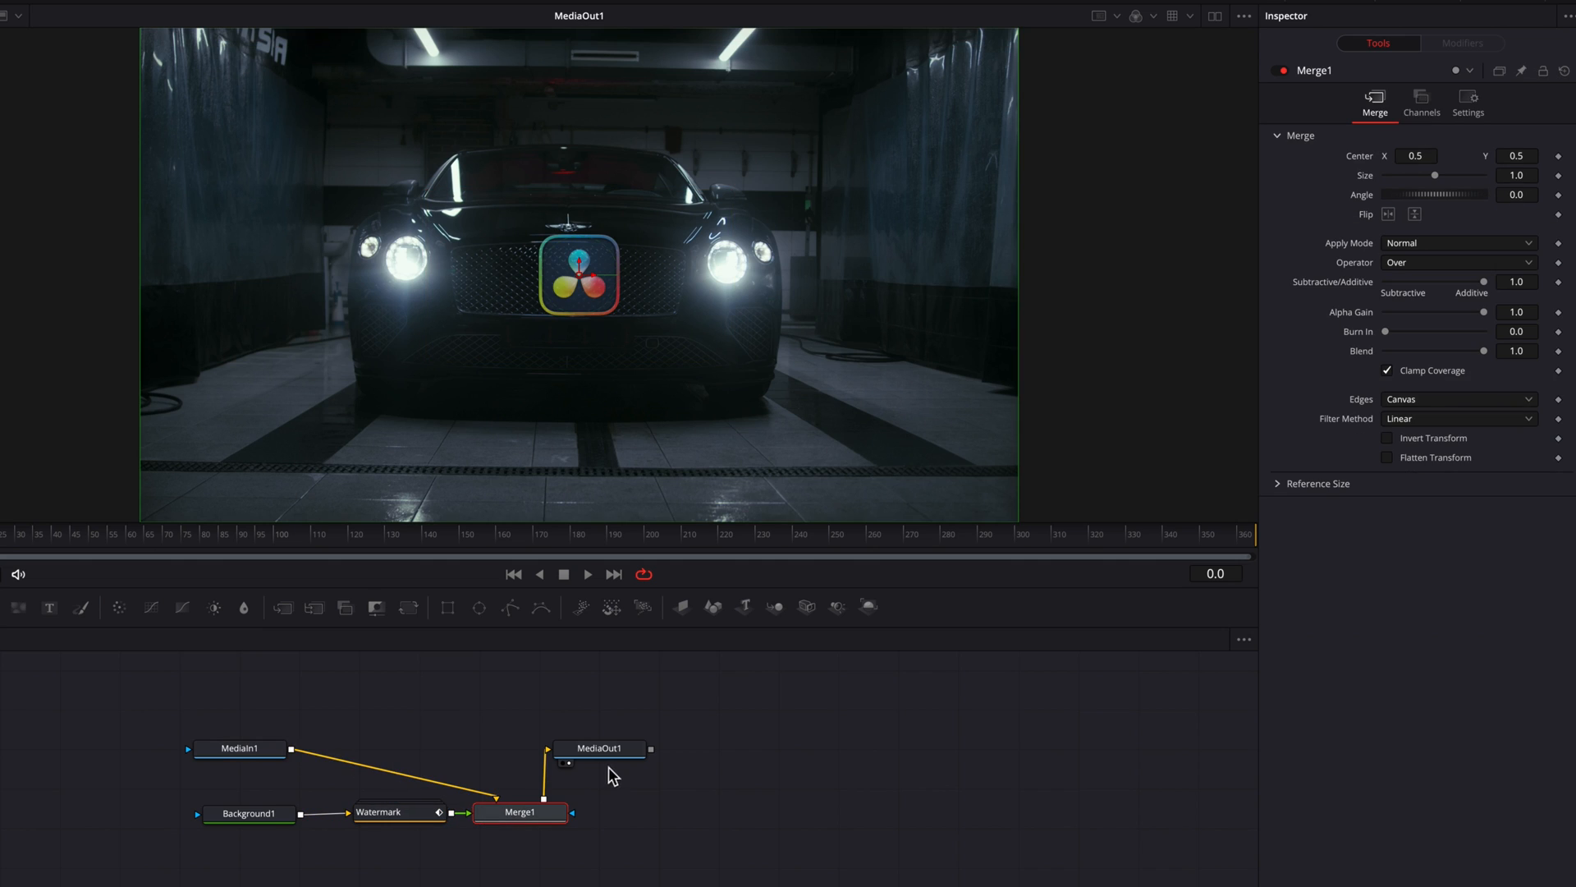
drag(520, 811, 413, 753)
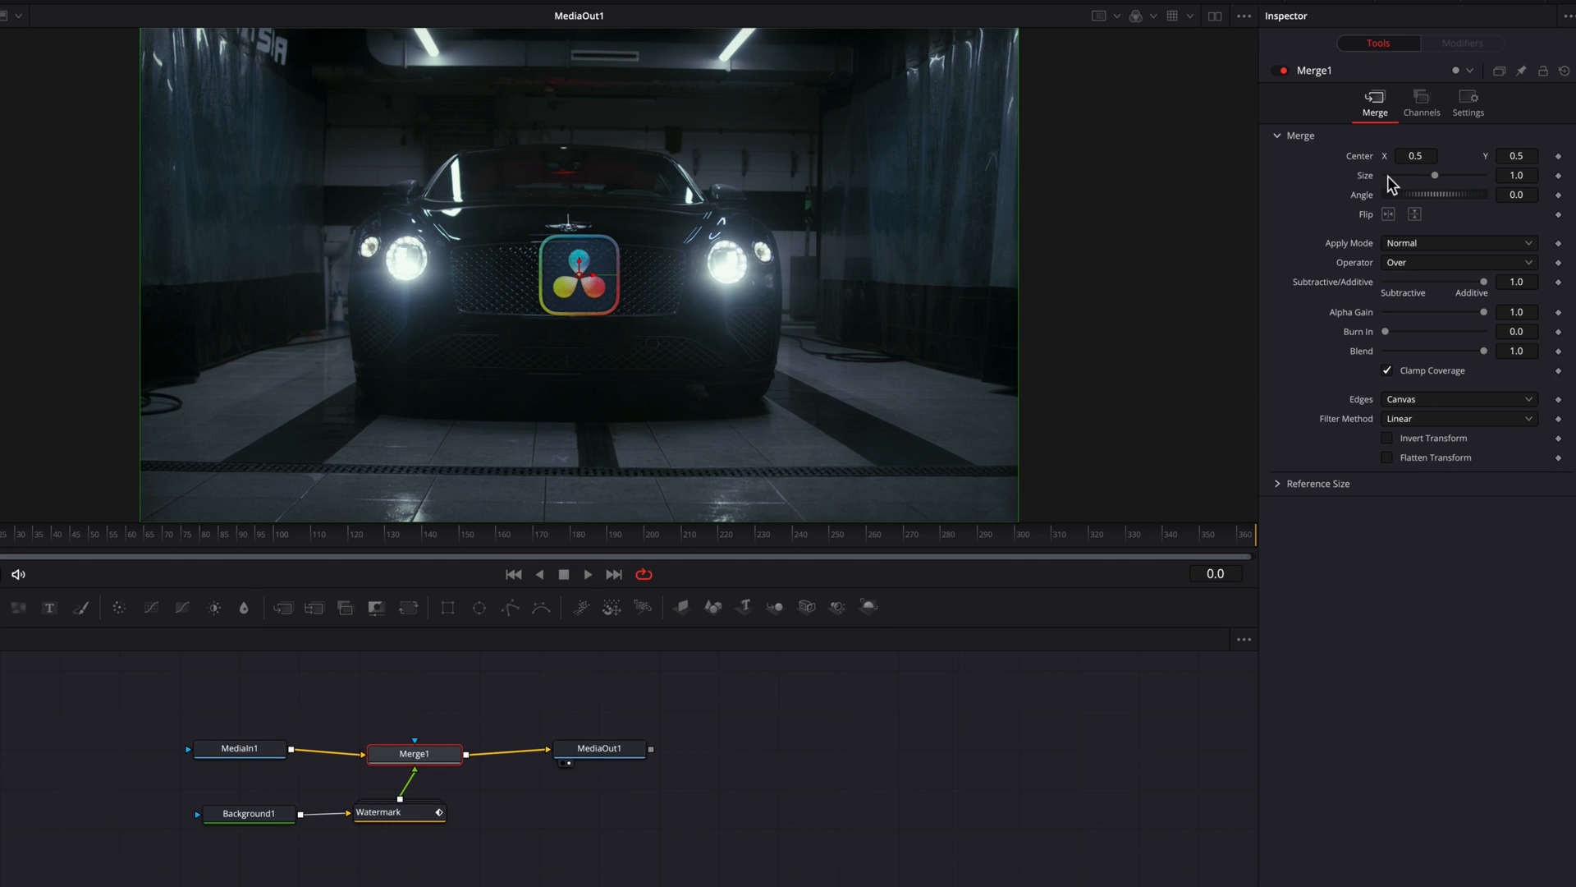